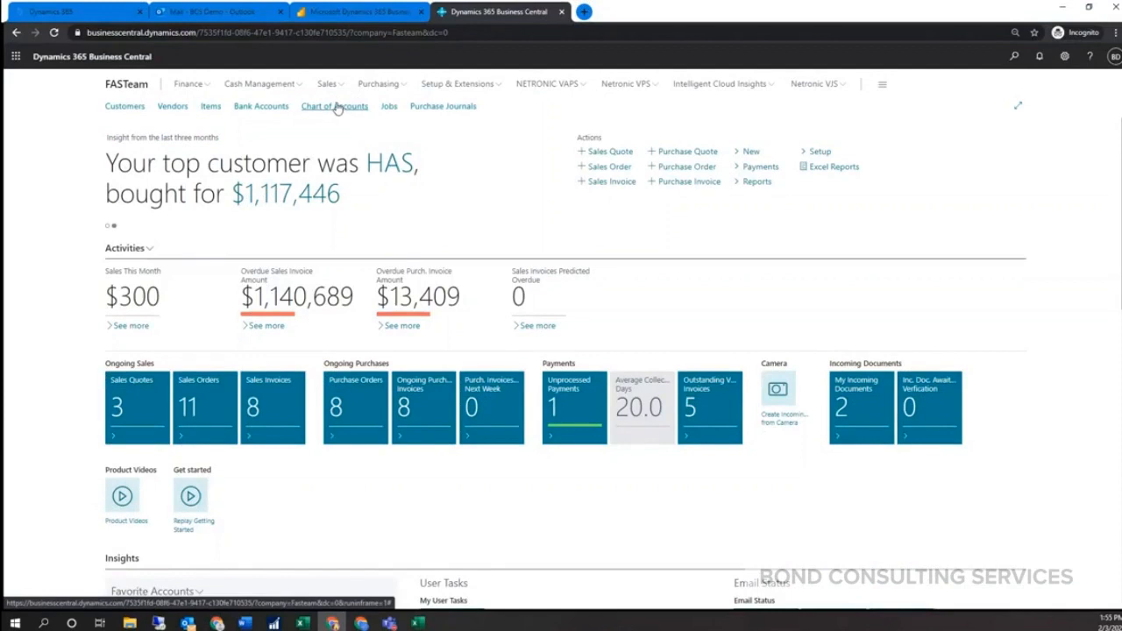
# - Open the Chart of Accounts list from the Role Center navigation bar
pyautogui.click(334, 107)
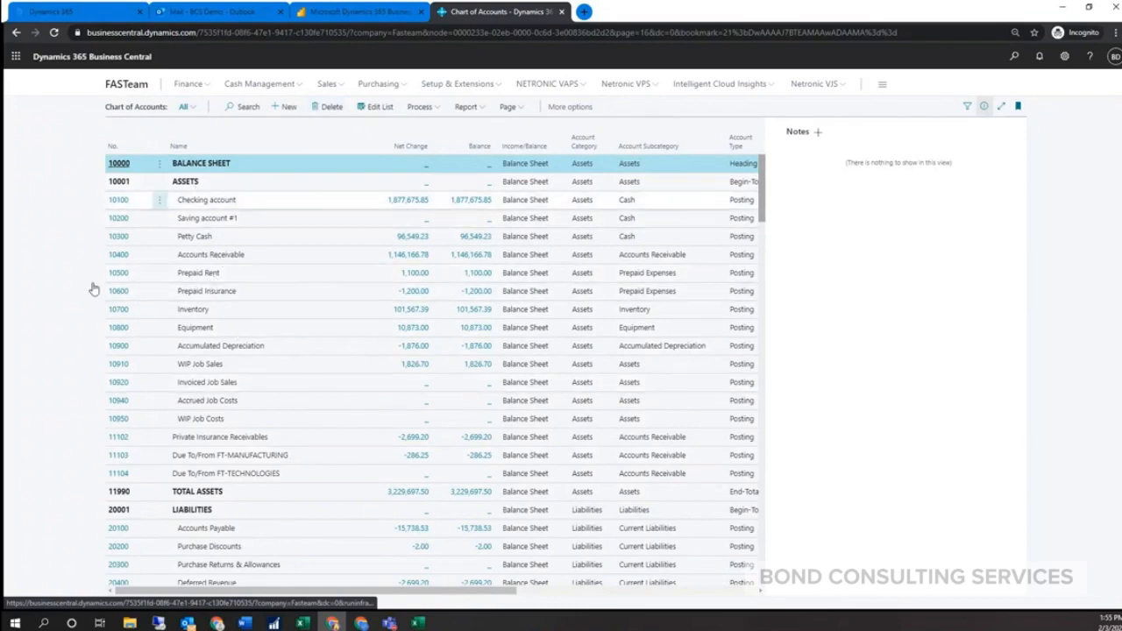
pyautogui.moveTo(119, 184)
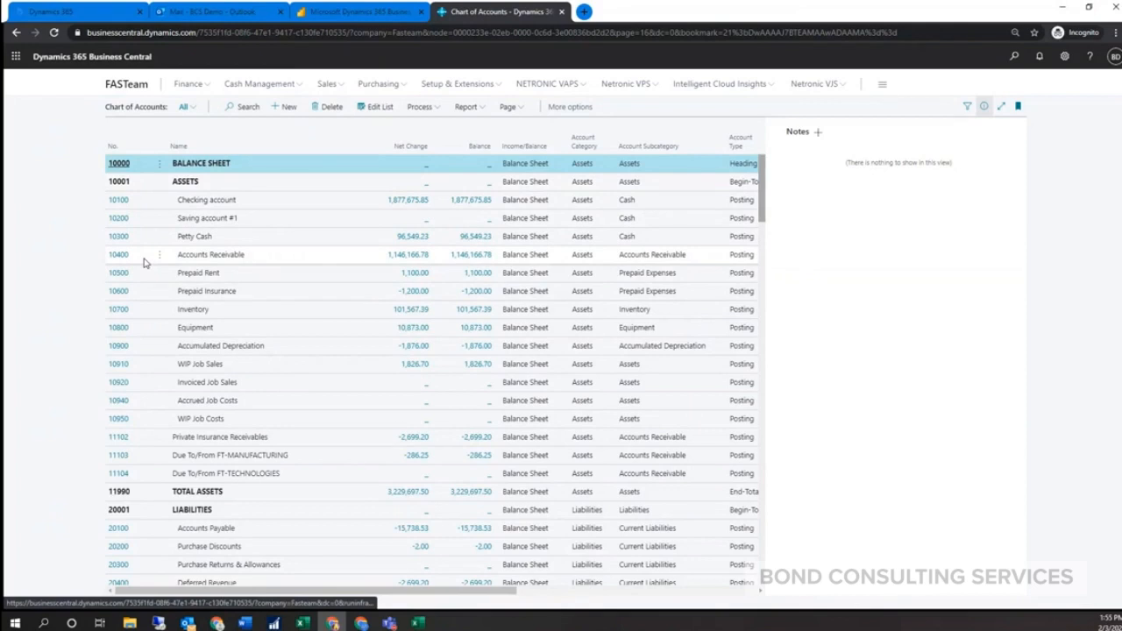
pyautogui.moveTo(238, 217)
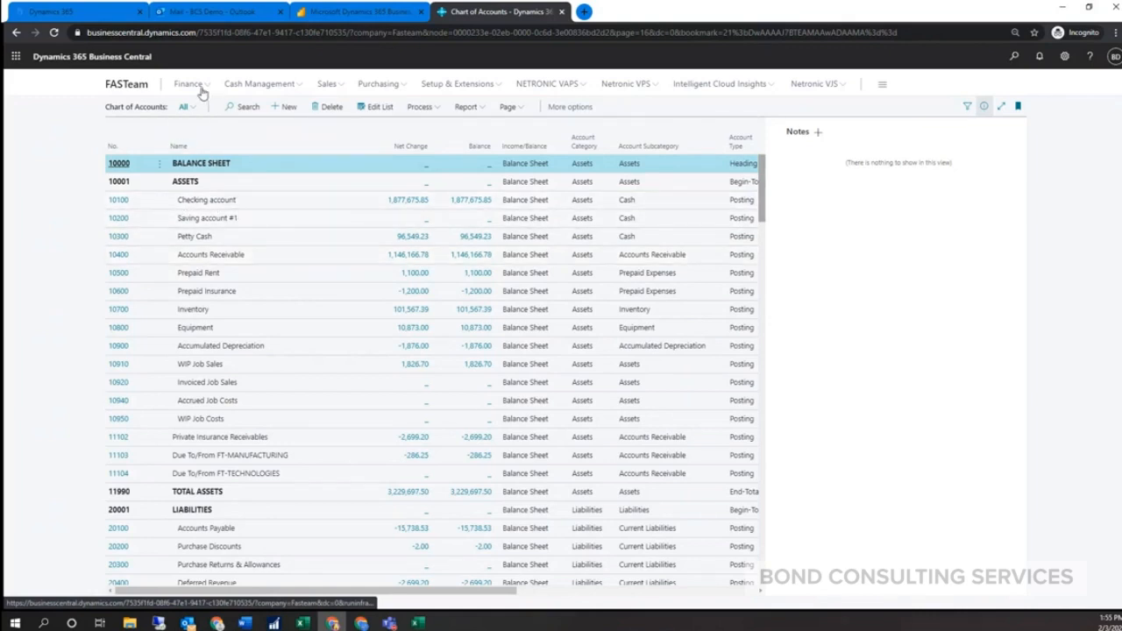
# - Open the Dimensions list from the Finance menu and reveal the Dimension actions
pyautogui.click(187, 84)
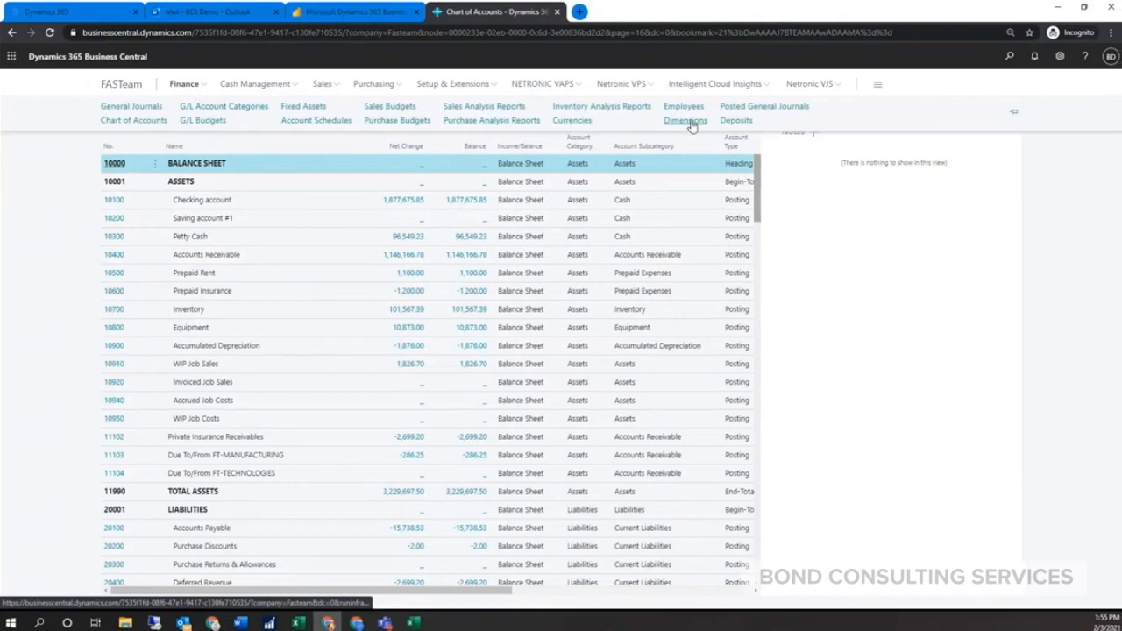
pyautogui.click(691, 119)
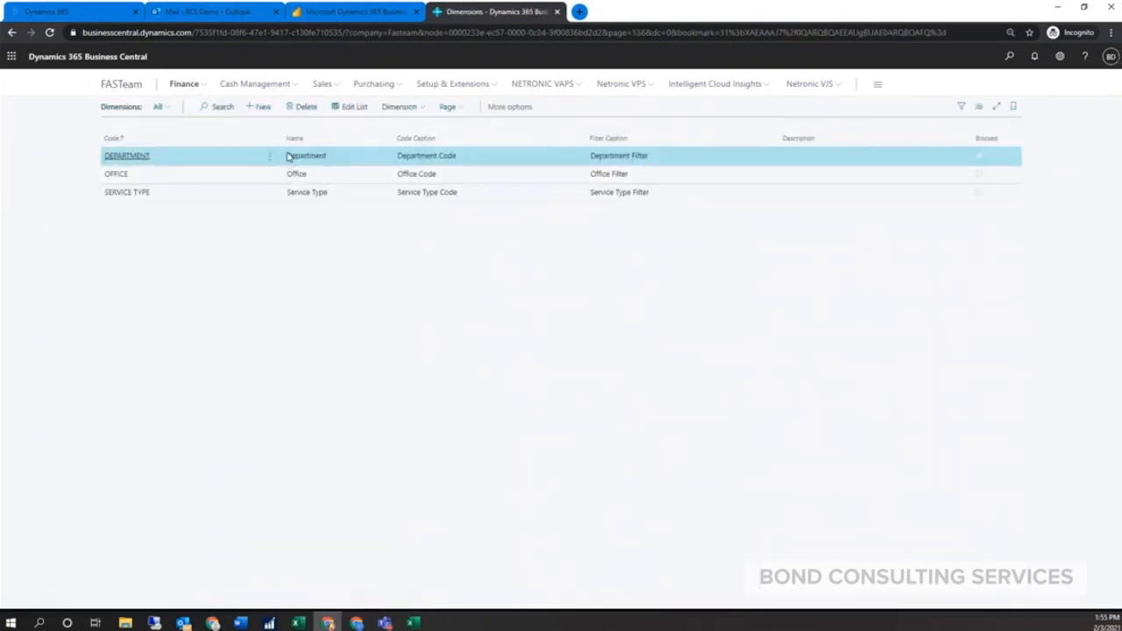
pyautogui.moveTo(293, 251)
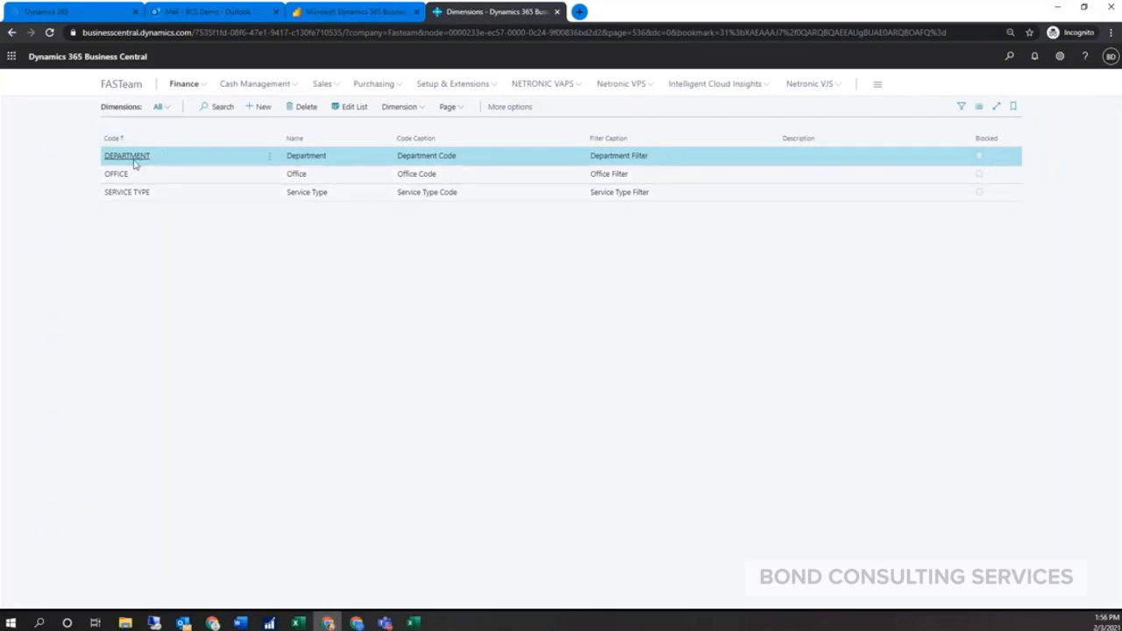
pyautogui.click(402, 107)
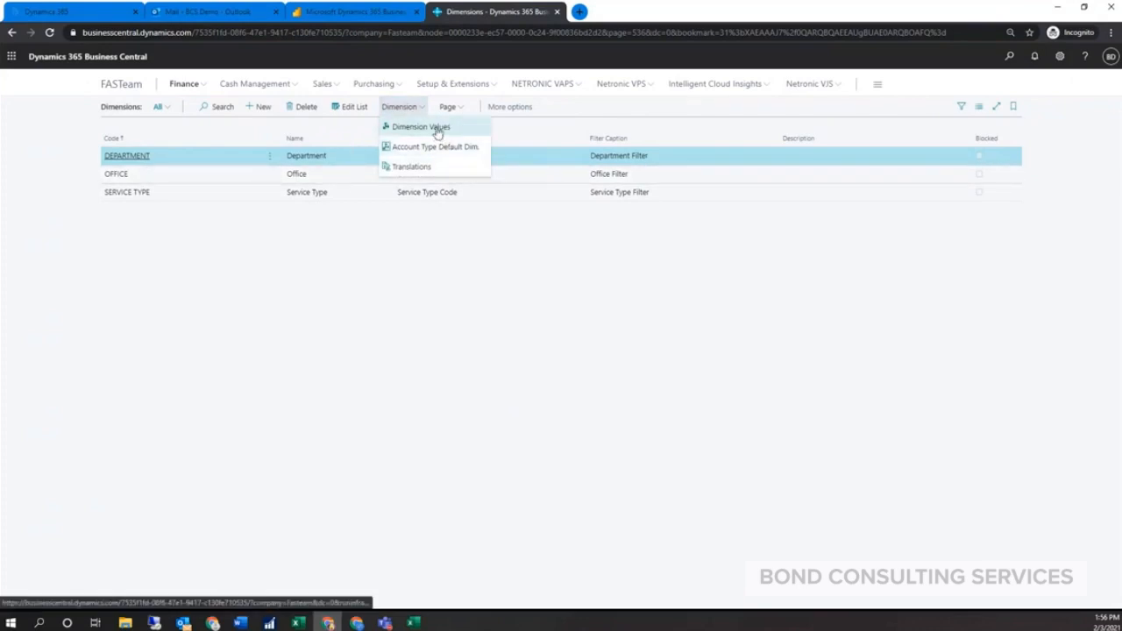
# - View the Department dimension values Administration, Production and Sales
pyautogui.click(428, 126)
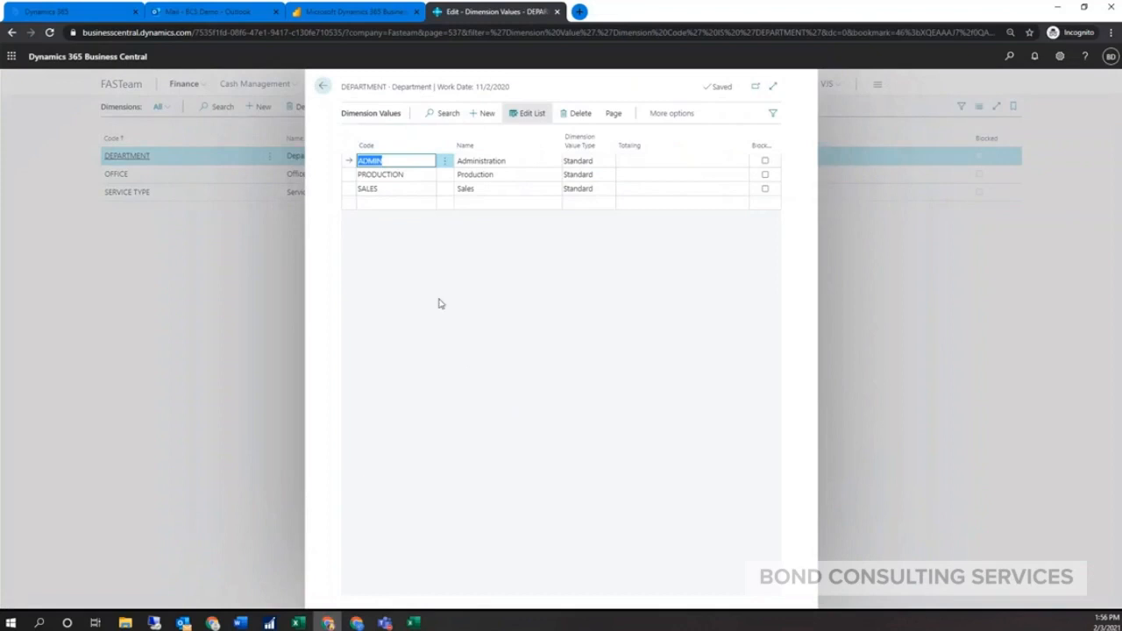
pyautogui.click(390, 161)
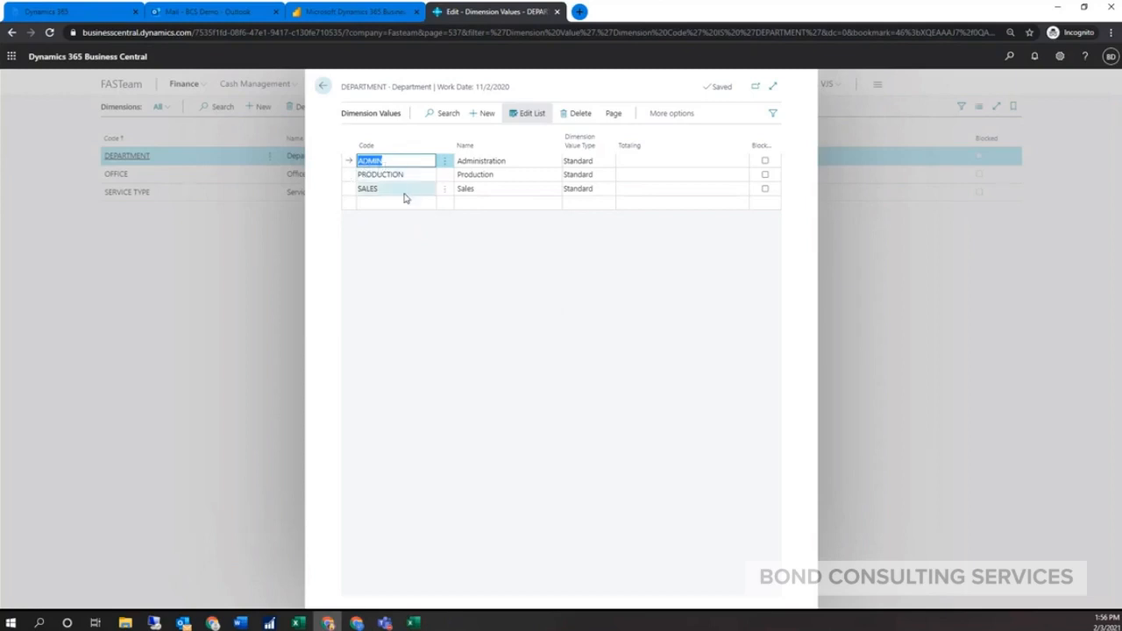
pyautogui.moveTo(449, 334)
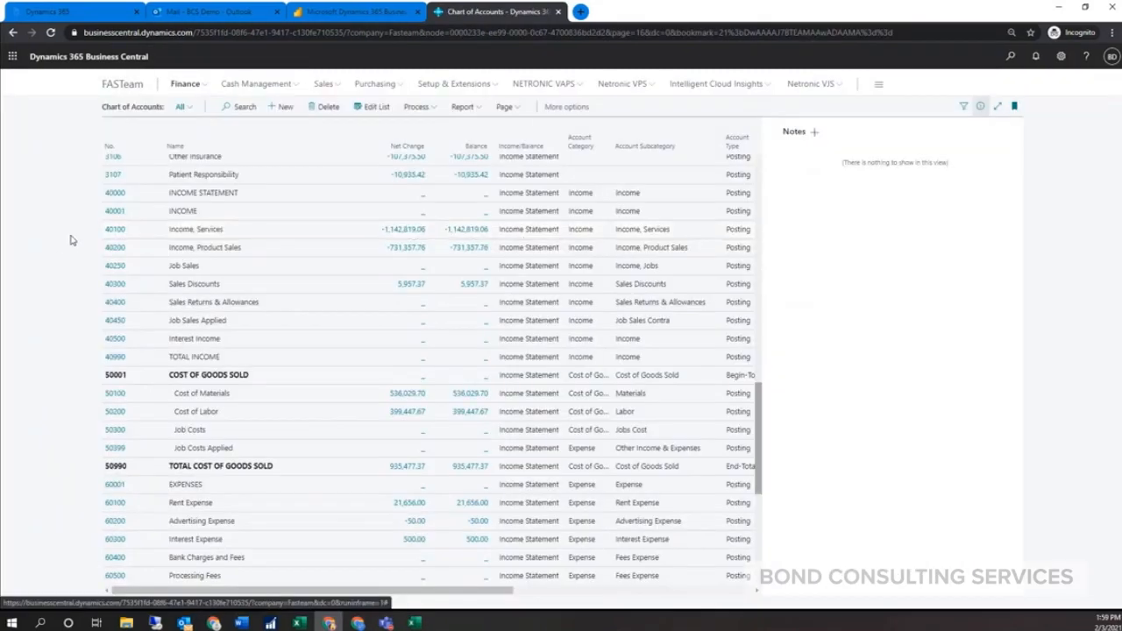
# - Open the G/L account card for 40100 Income, Services, keeping account category Income
pyautogui.click(197, 228)
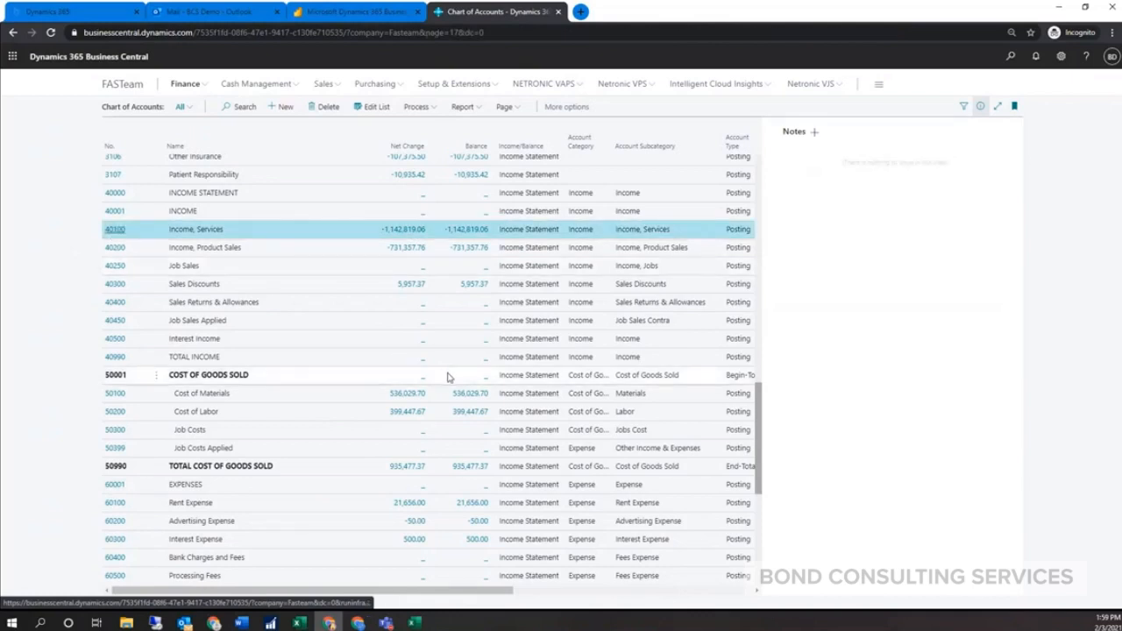
pyautogui.doubleClick(196, 235)
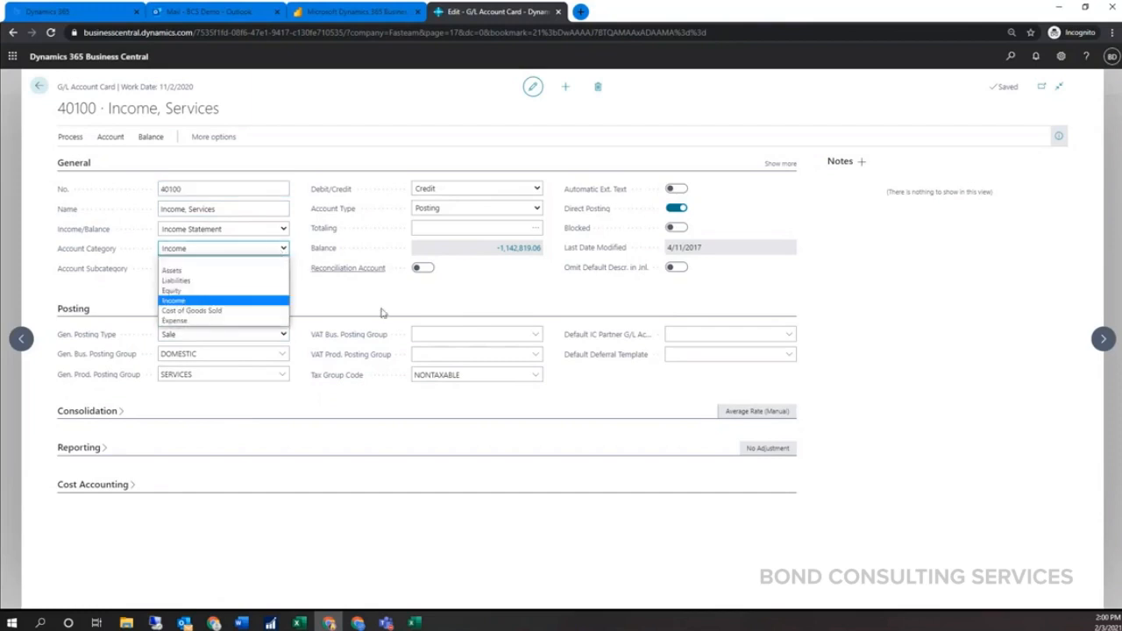
pyautogui.moveTo(386, 305)
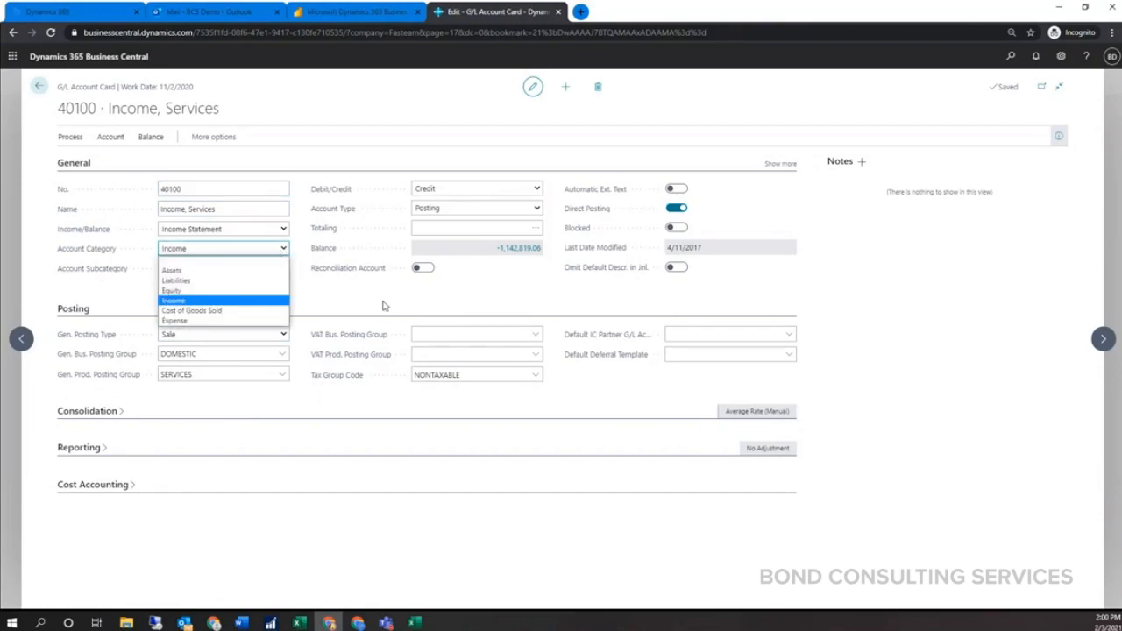
pyautogui.click(186, 300)
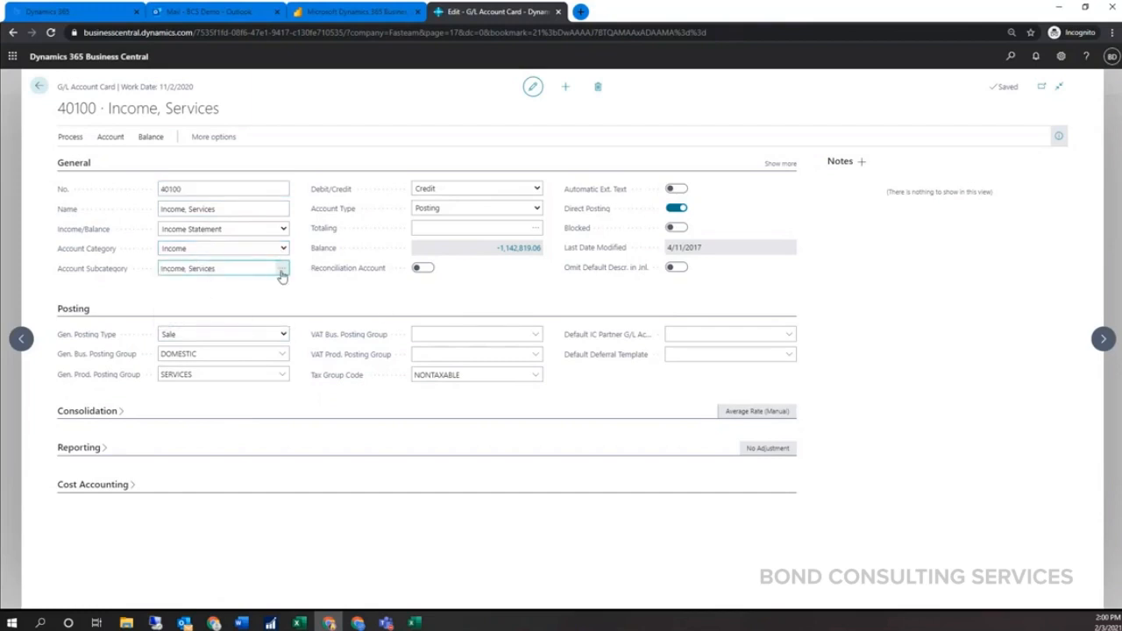
pyautogui.moveTo(282, 272)
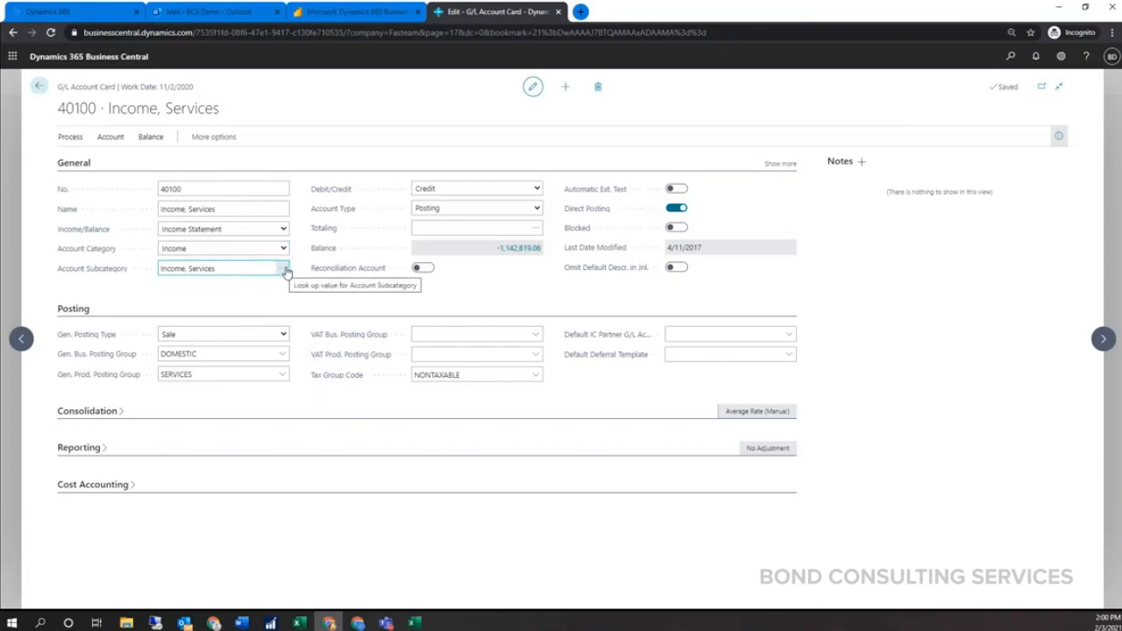
pyautogui.moveTo(244, 253)
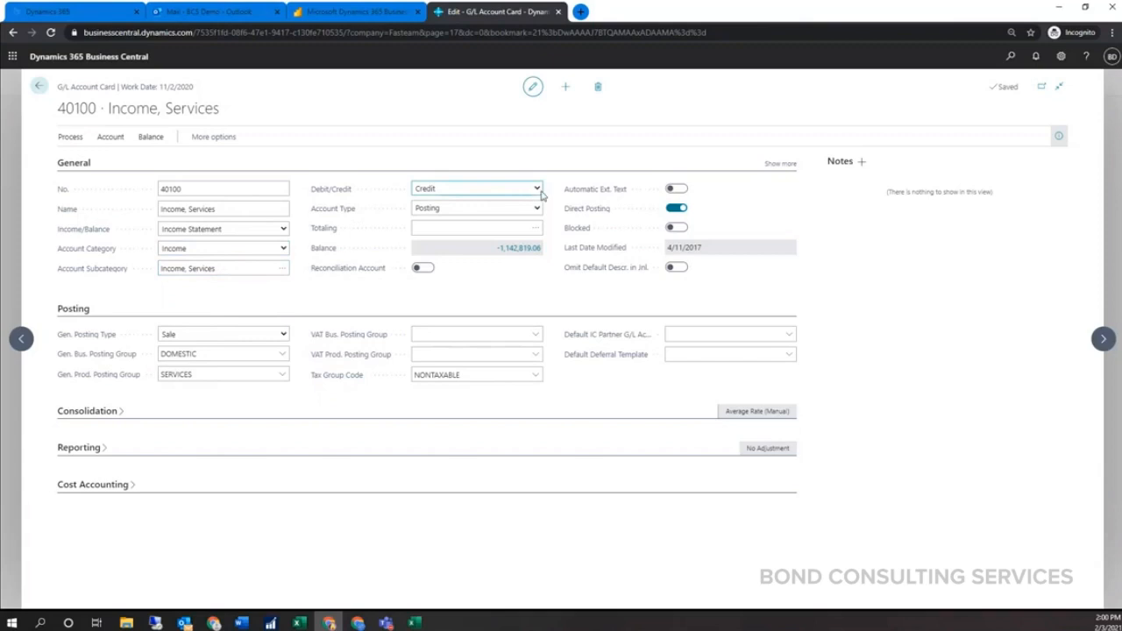
pyautogui.moveTo(428, 218)
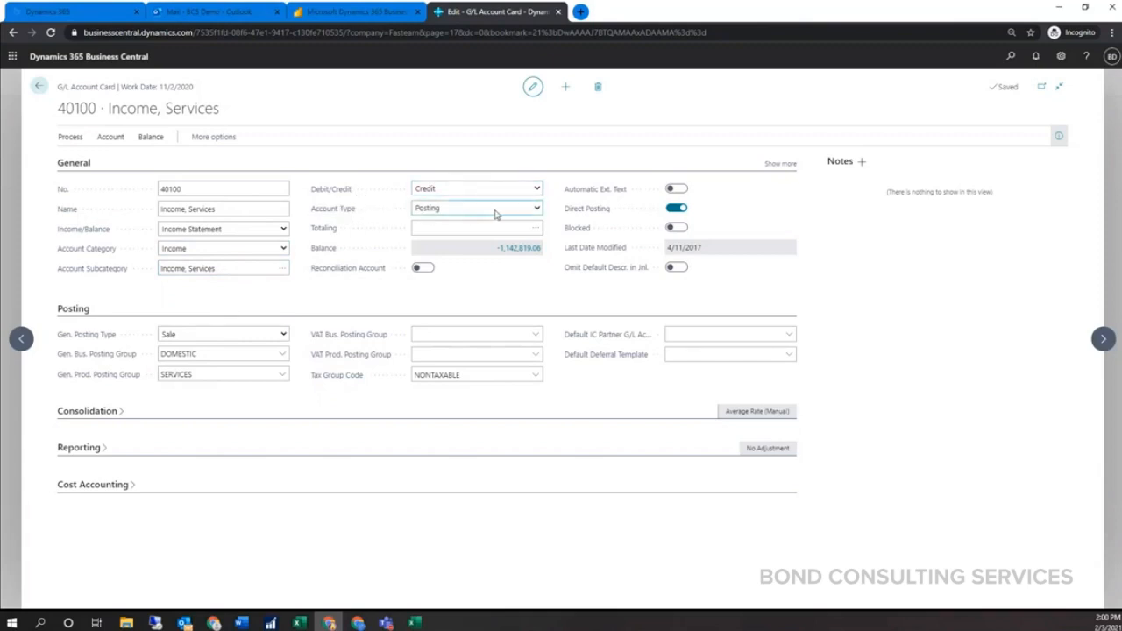
# - Show account 40100's general ledger entries via its Balance, with the FactBox pane hidden
pyautogui.click(473, 228)
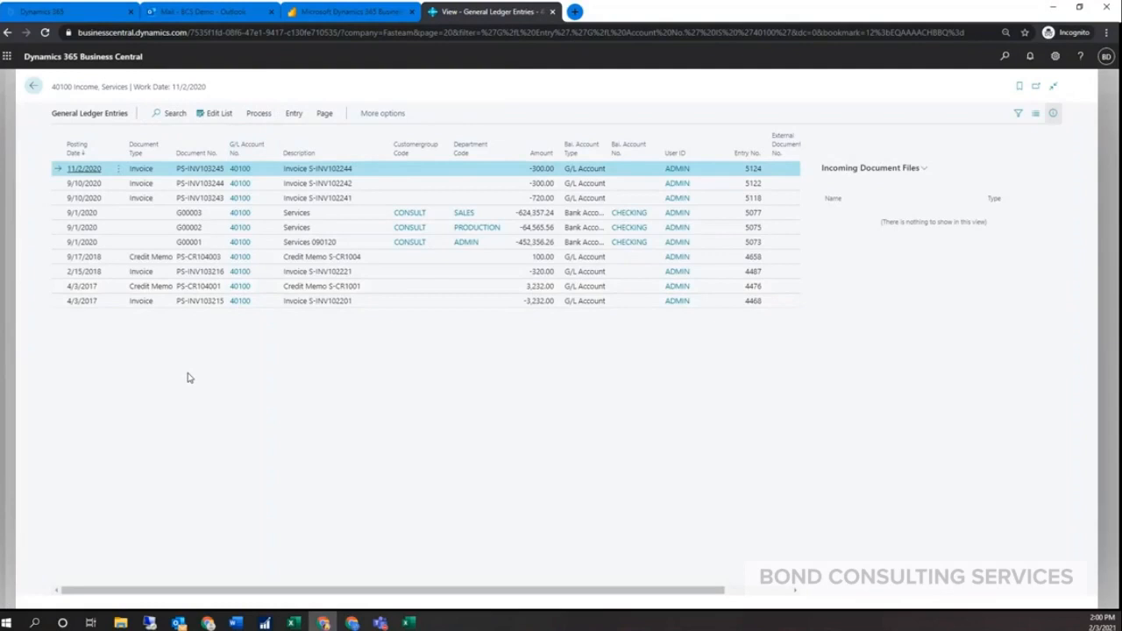
pyautogui.moveTo(412, 174)
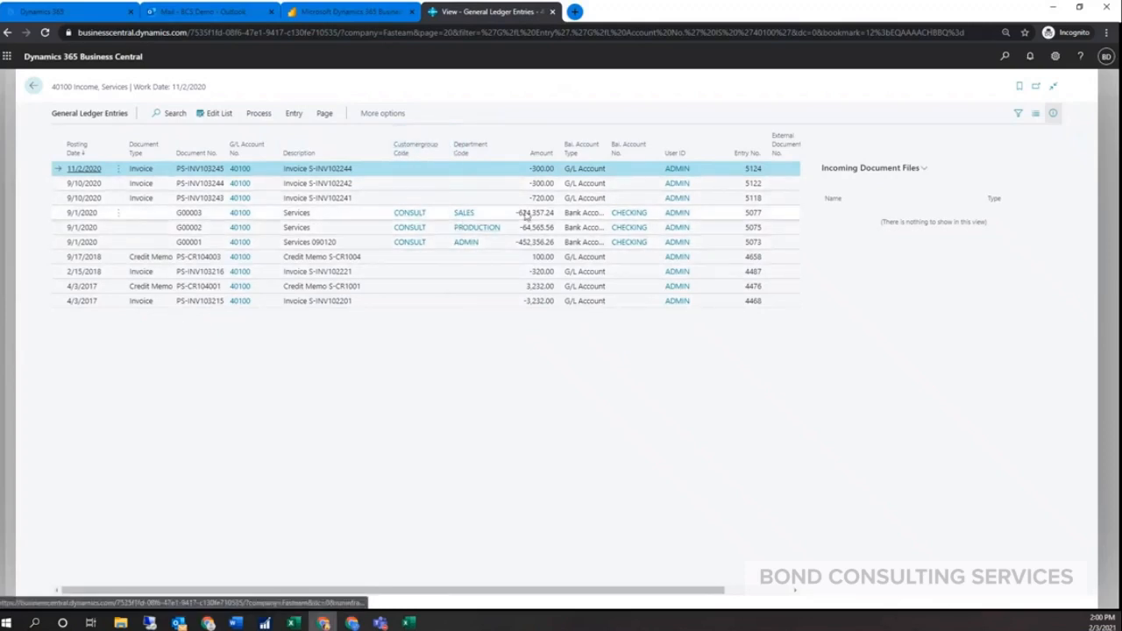
pyautogui.moveTo(491, 210)
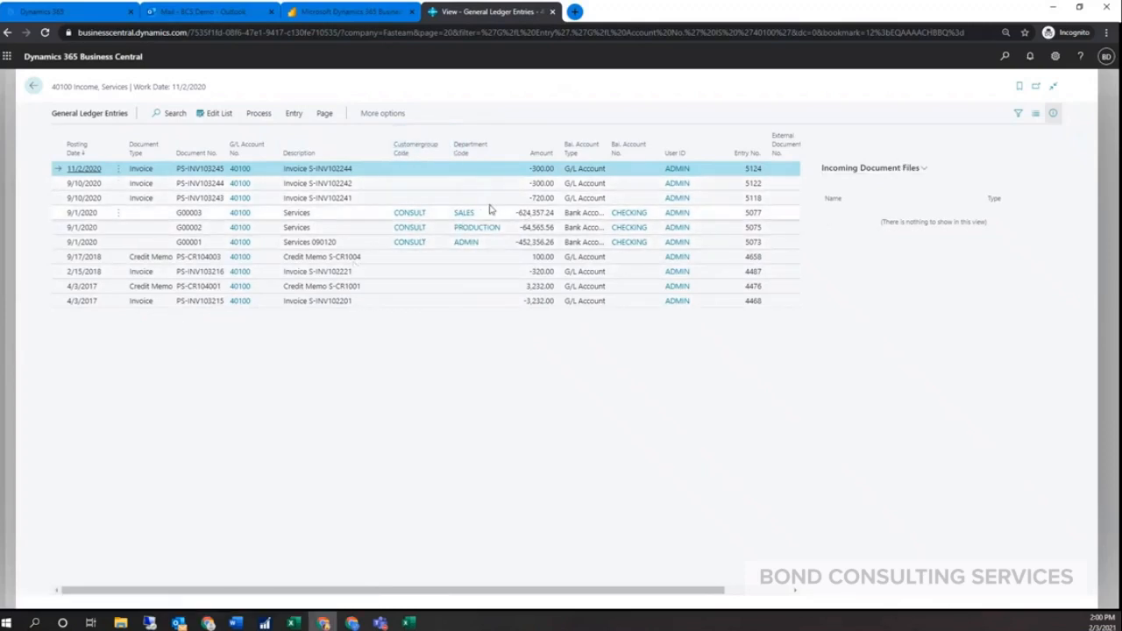
pyautogui.click(1028, 114)
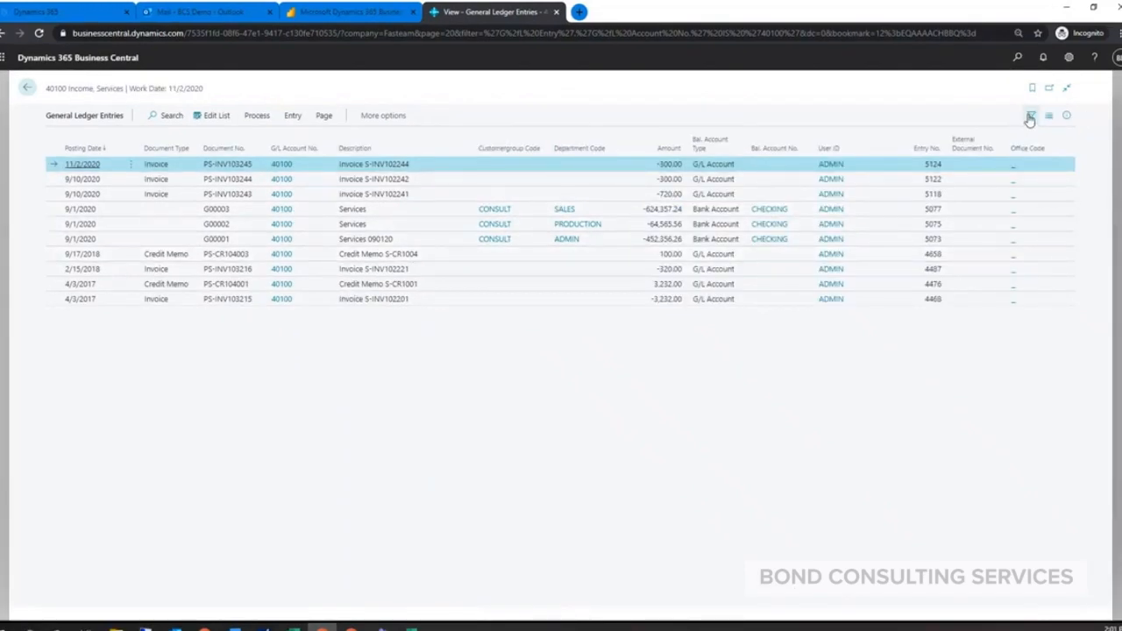
# - Filter the ledger entries to Department Code SALES, leaving one Services entry of -624,357.24
pyautogui.click(1032, 112)
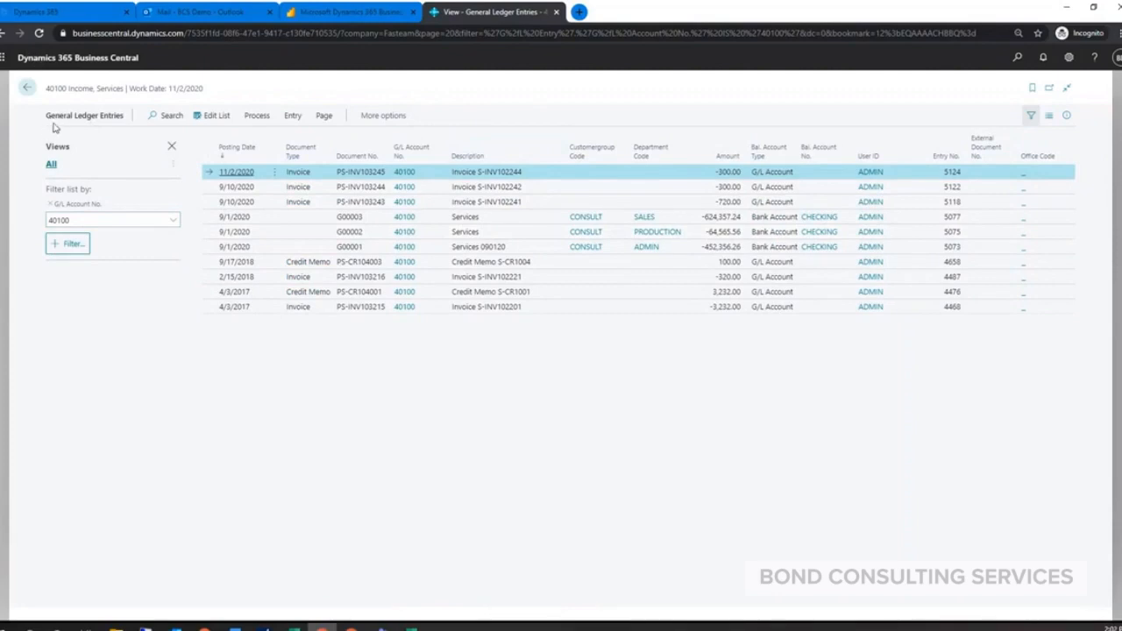
pyautogui.click(63, 244)
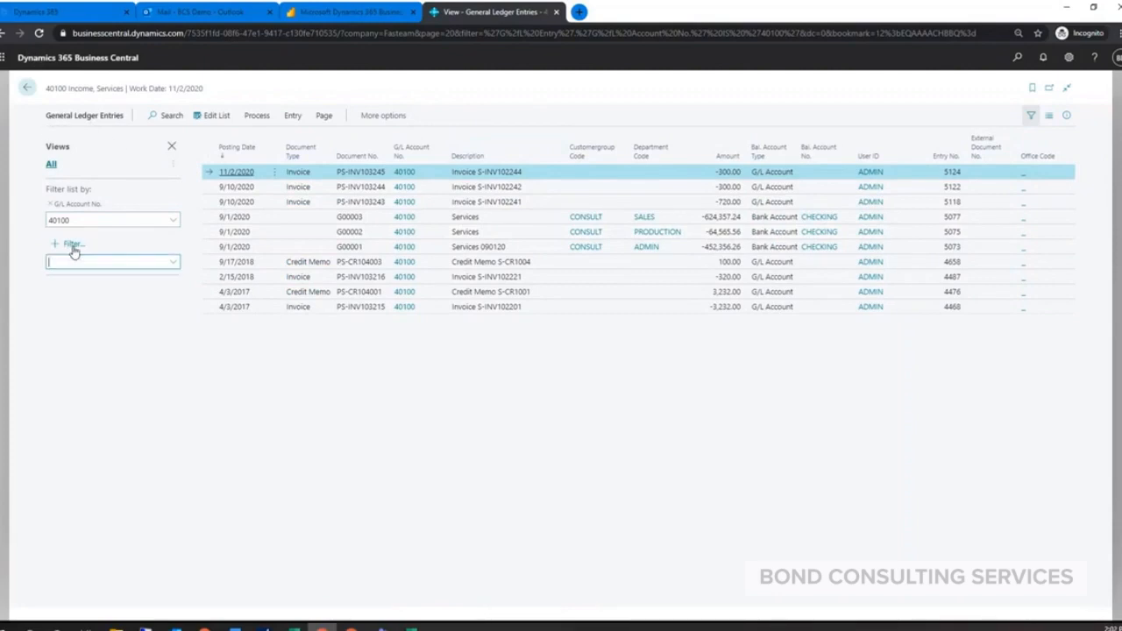
pyautogui.click(112, 263)
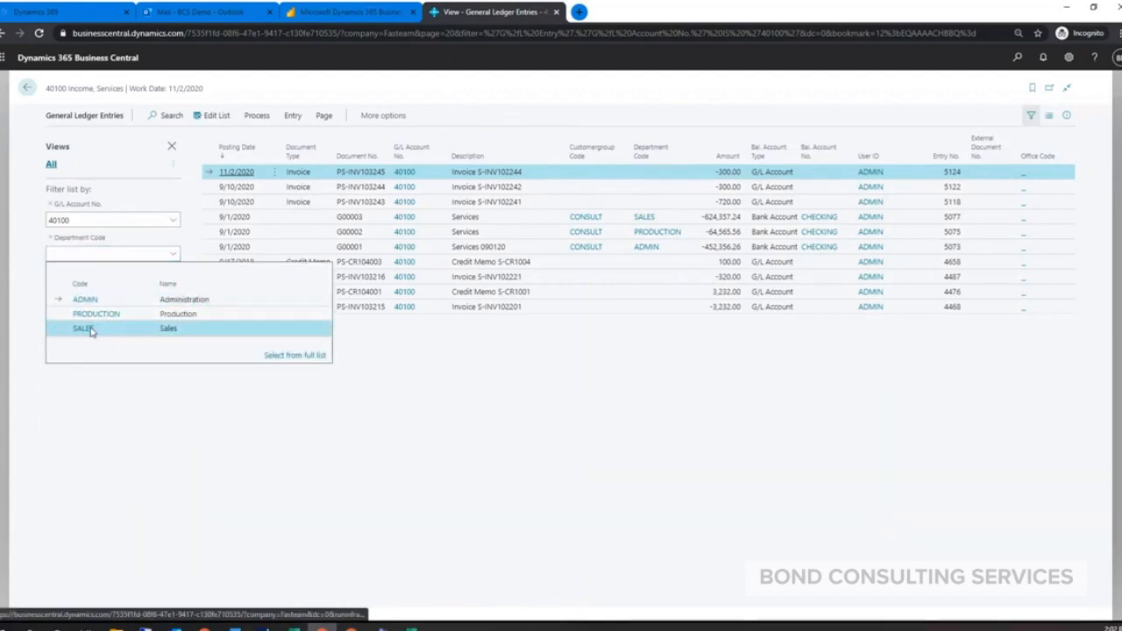
pyautogui.click(84, 328)
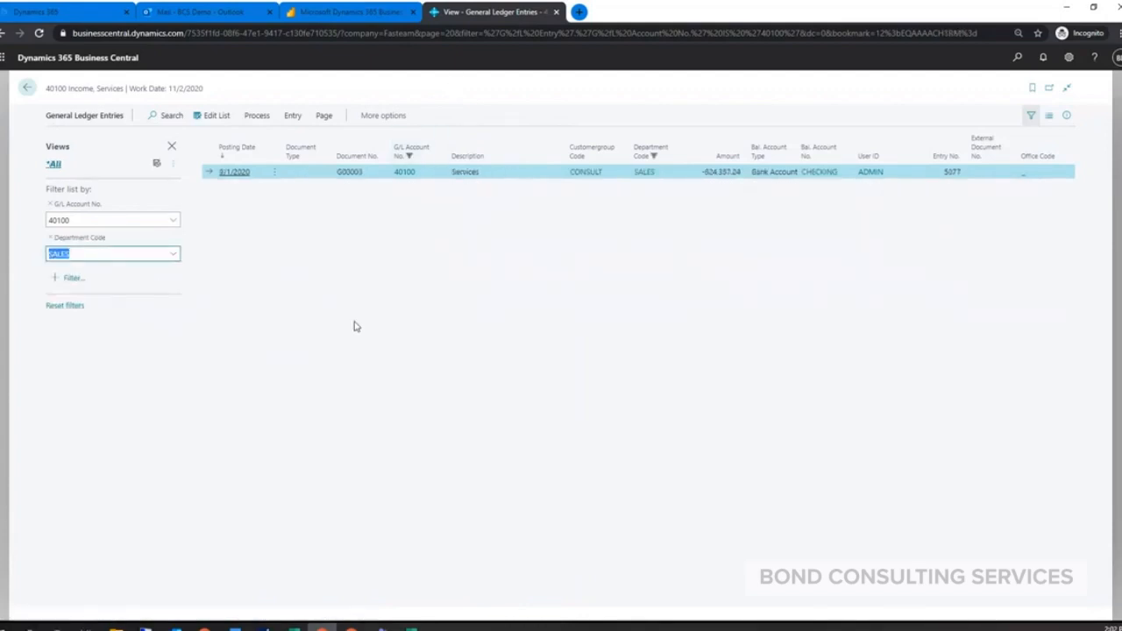
pyautogui.moveTo(156, 165)
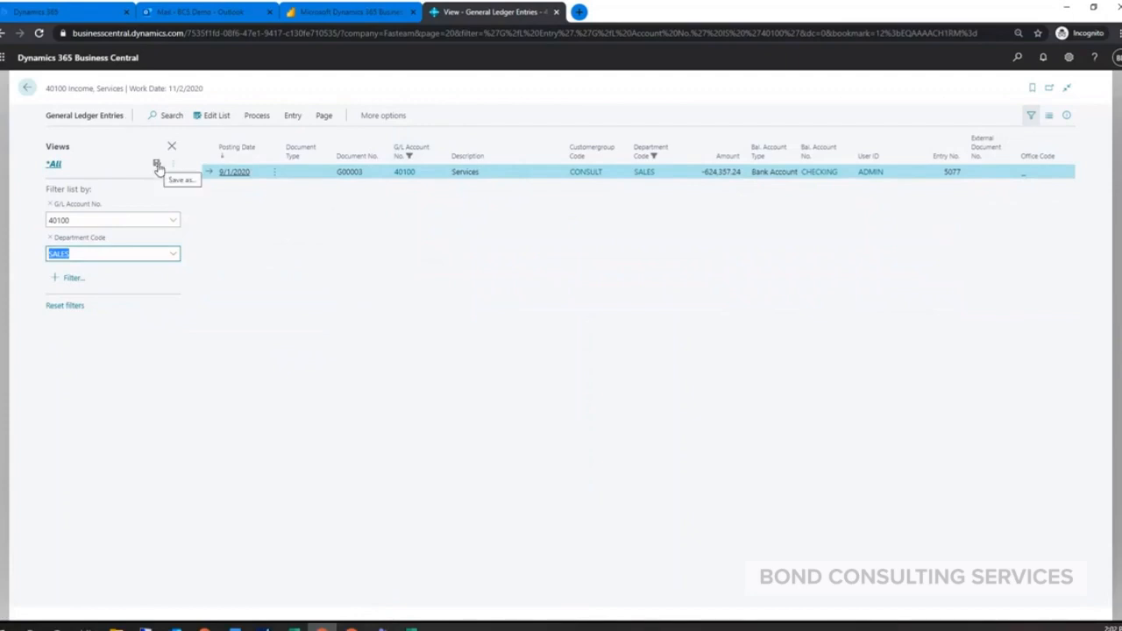
pyautogui.moveTo(67, 197)
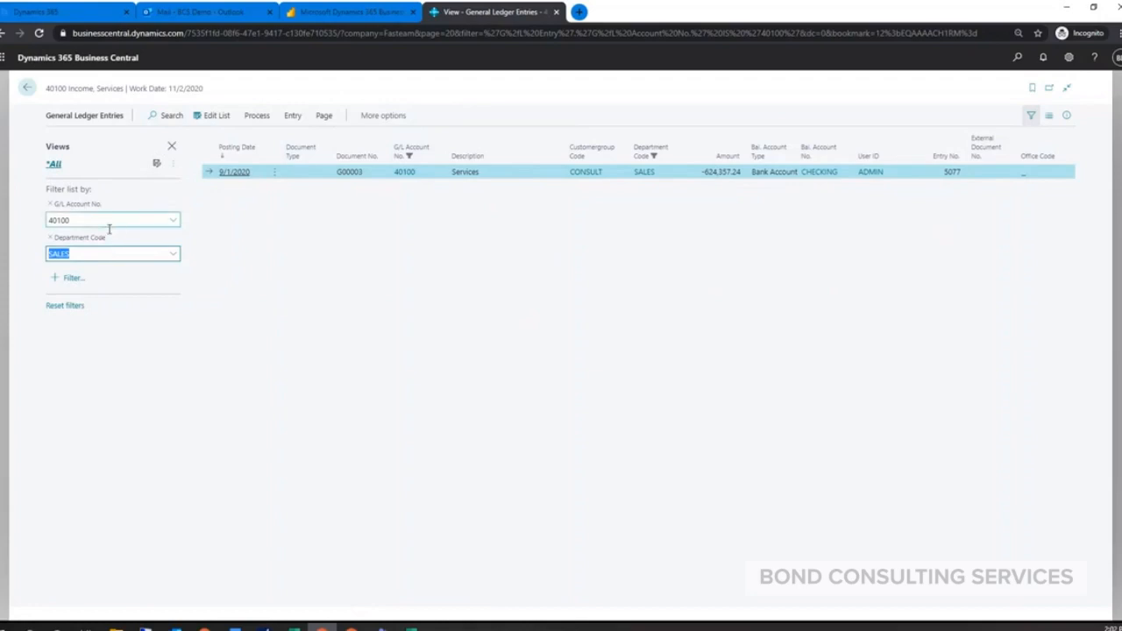
pyautogui.moveTo(81, 190)
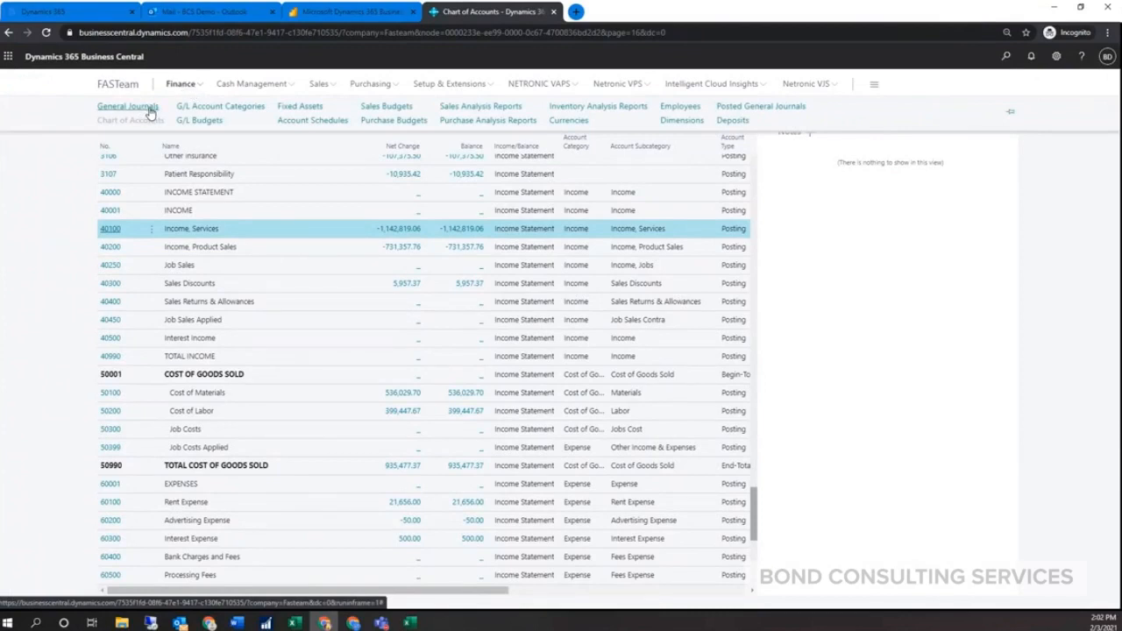
# - Open the General Journals batch list with BANK, DEFAULT, MONTHLY and TEST batches
pyautogui.click(130, 107)
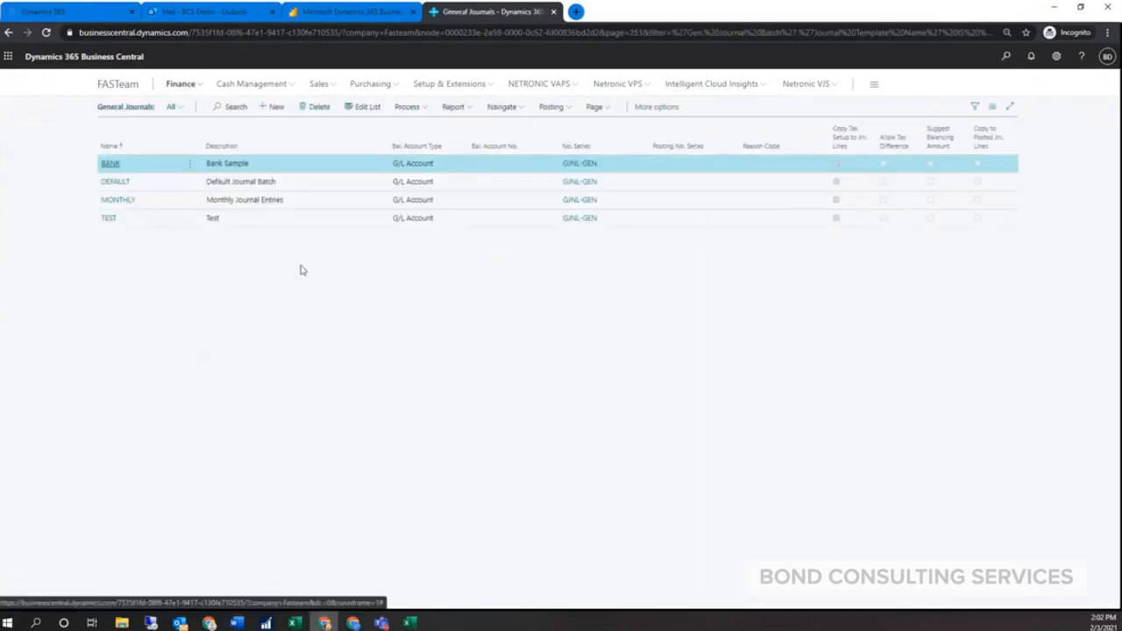
pyautogui.moveTo(221, 293)
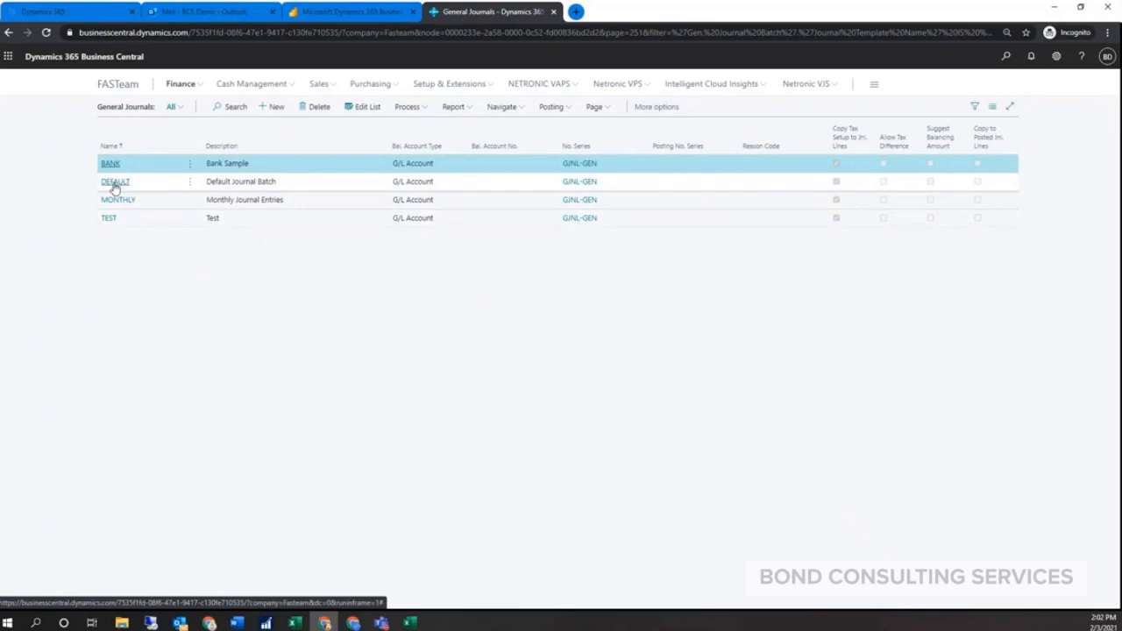
pyautogui.click(114, 180)
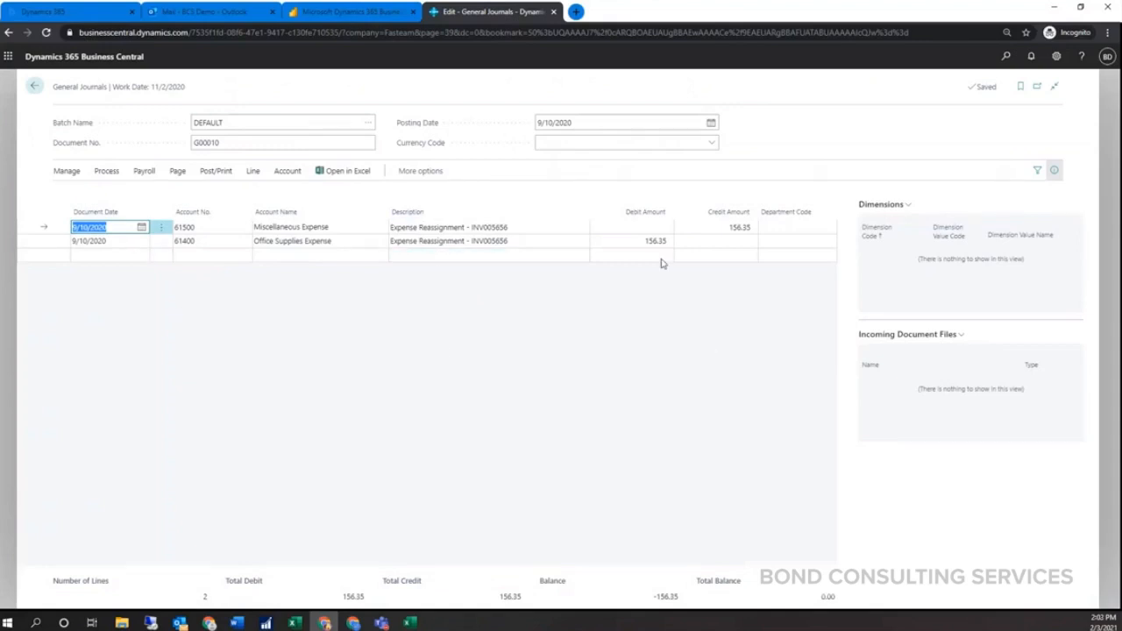
pyautogui.moveTo(544, 284)
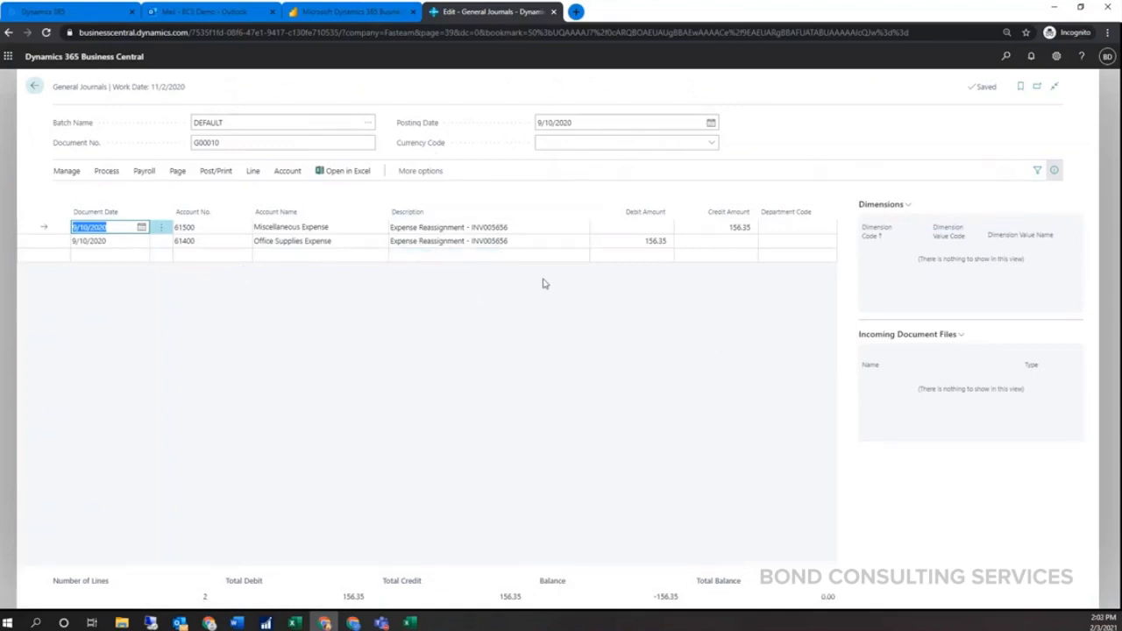
pyautogui.moveTo(85, 67)
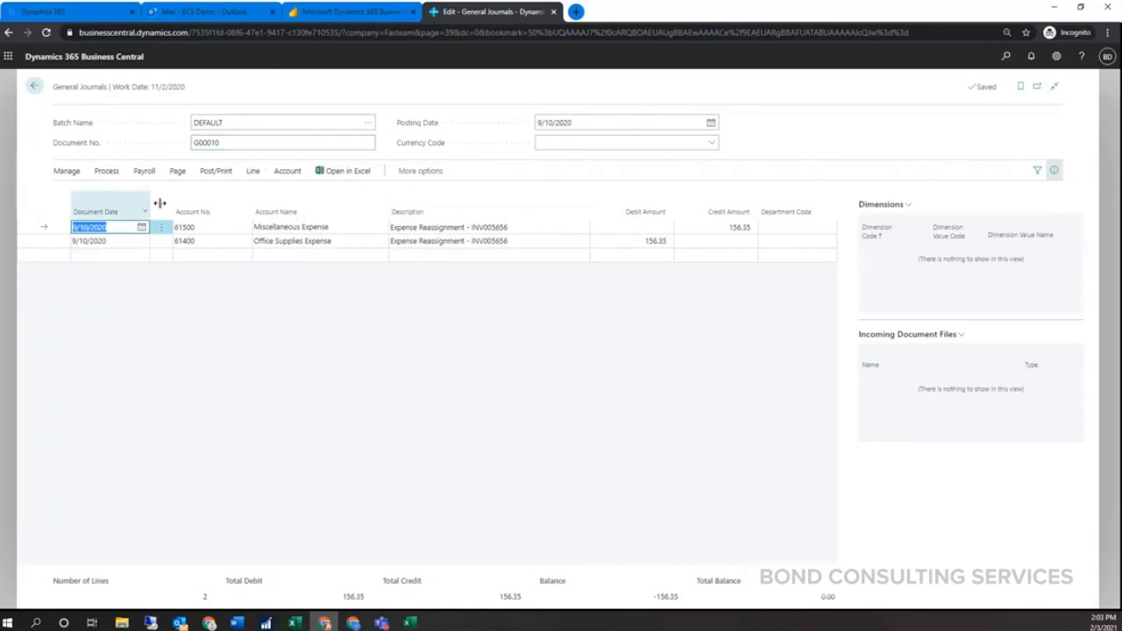
pyautogui.moveTo(842, 211)
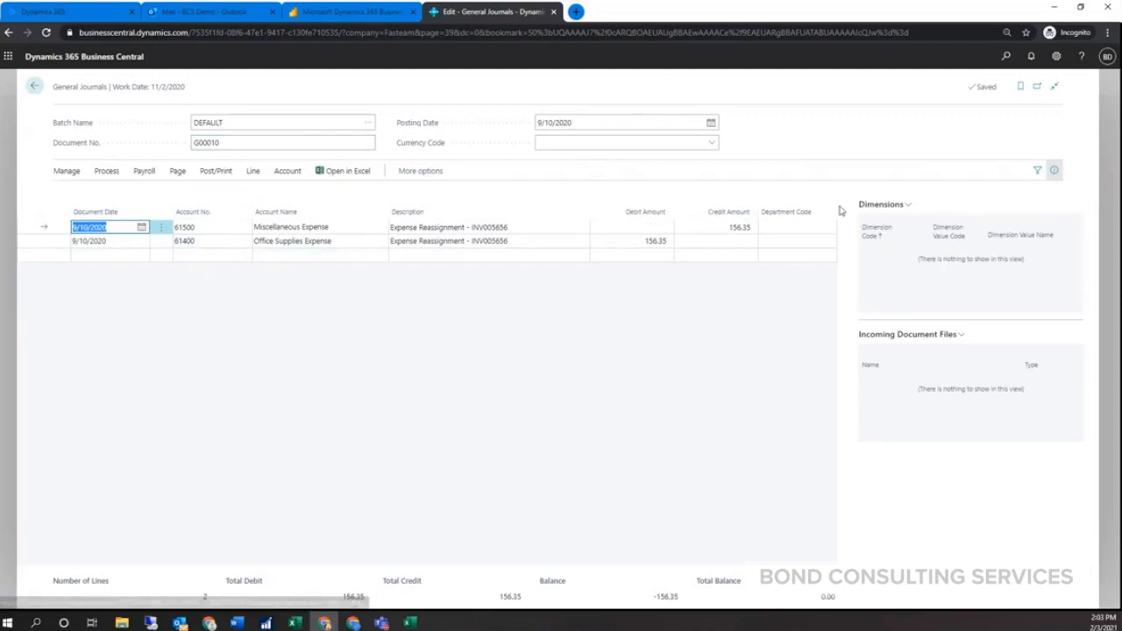
pyautogui.moveTo(666, 341)
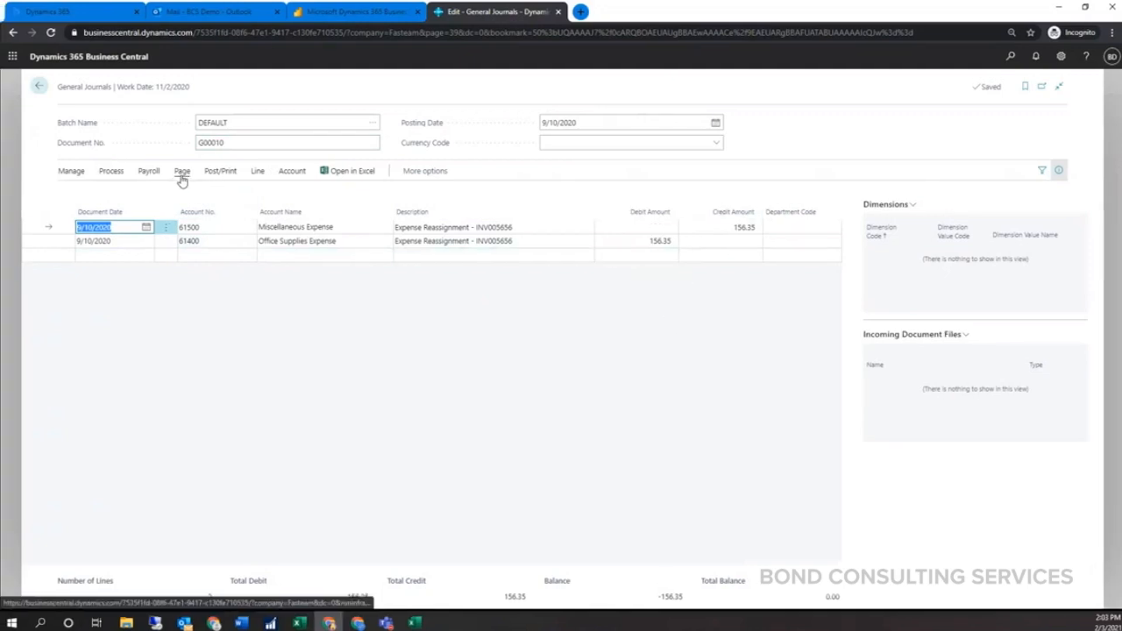
pyautogui.click(183, 171)
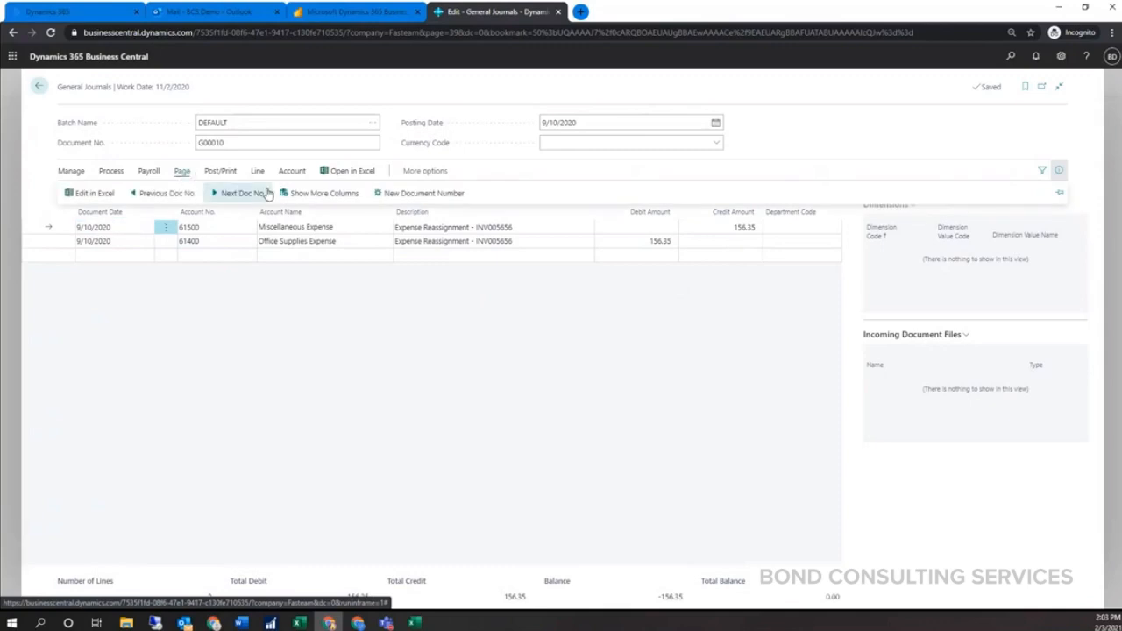
pyautogui.moveTo(326, 193)
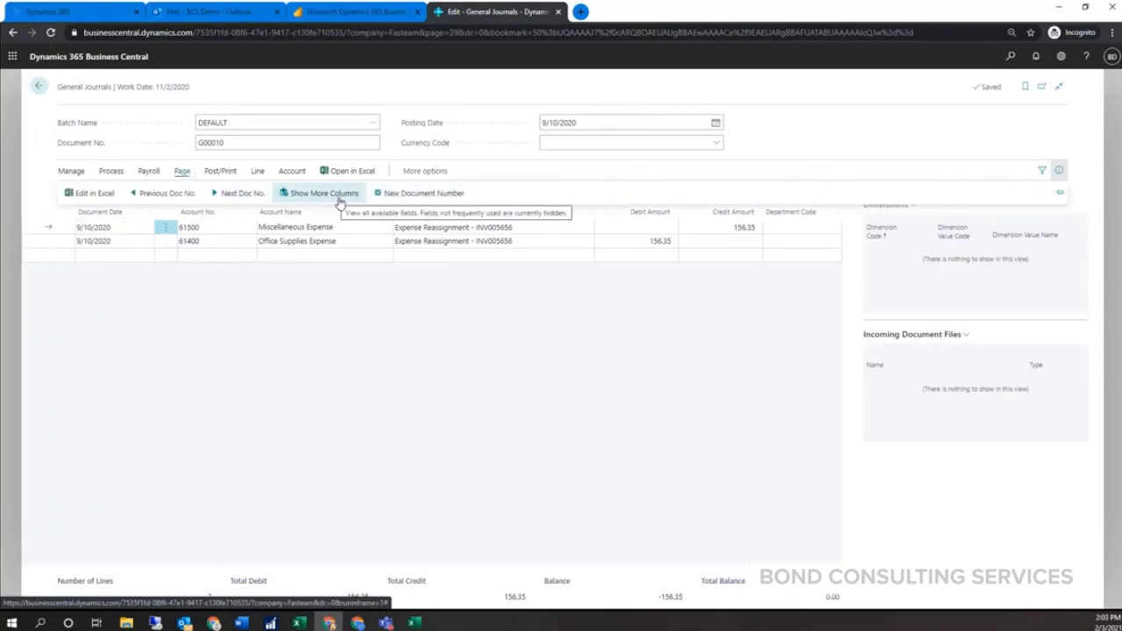
pyautogui.click(320, 193)
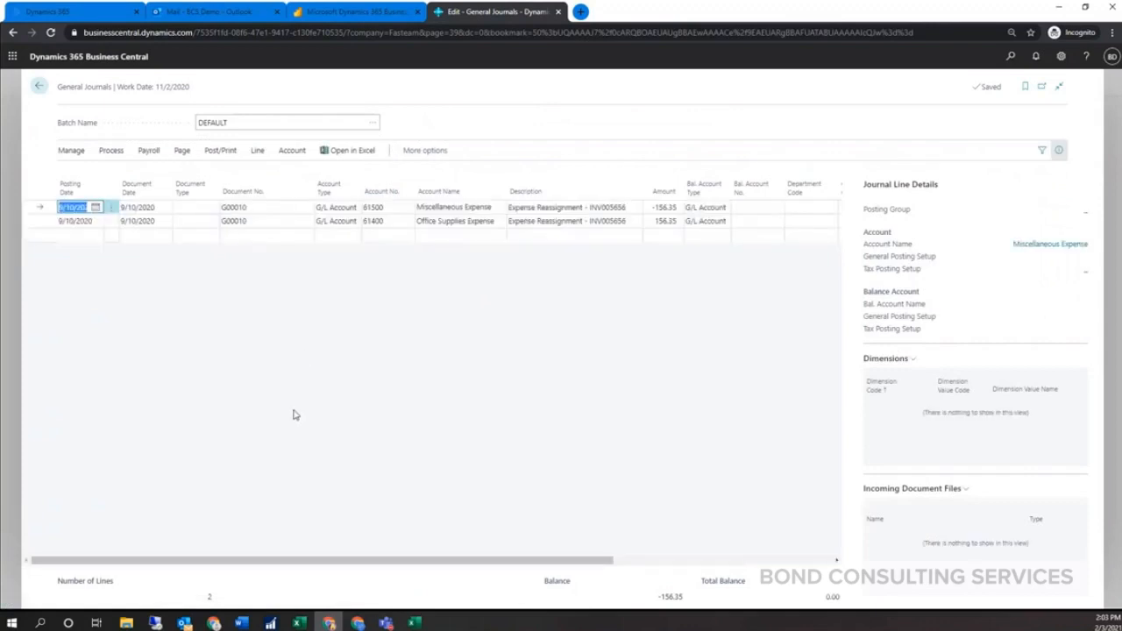
pyautogui.moveTo(667, 273)
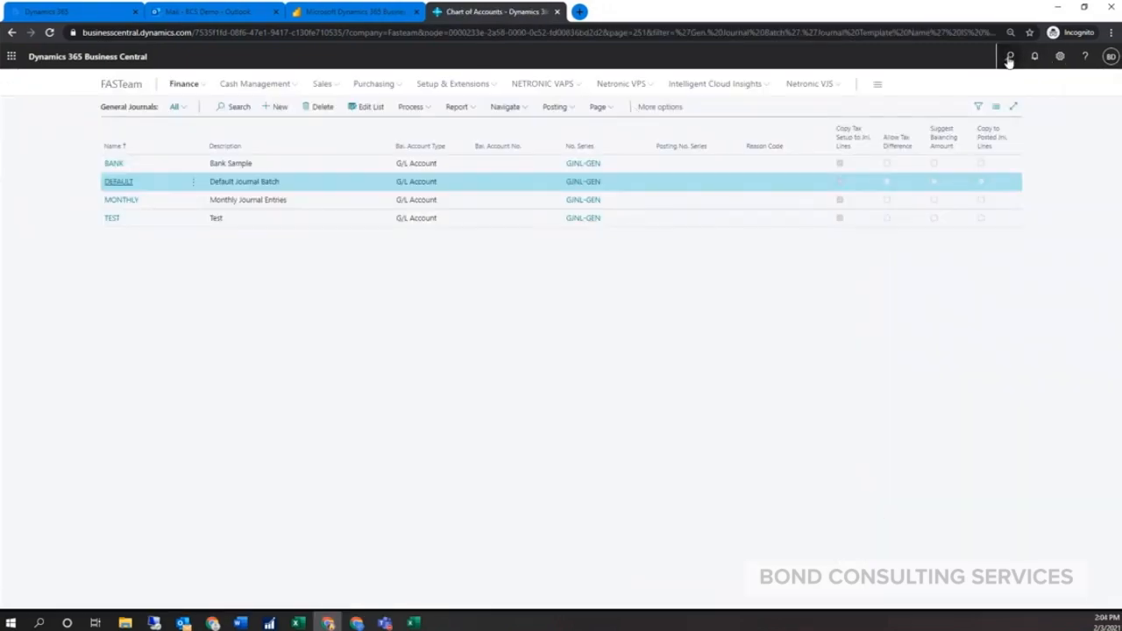
pyautogui.click(1012, 55)
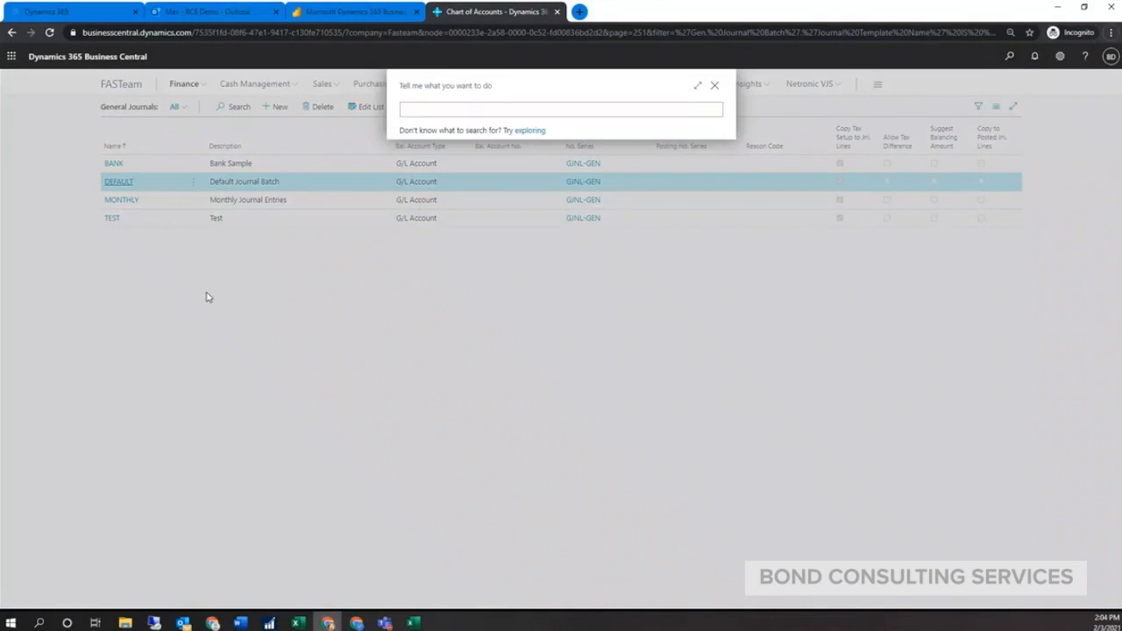
pyautogui.write('re')
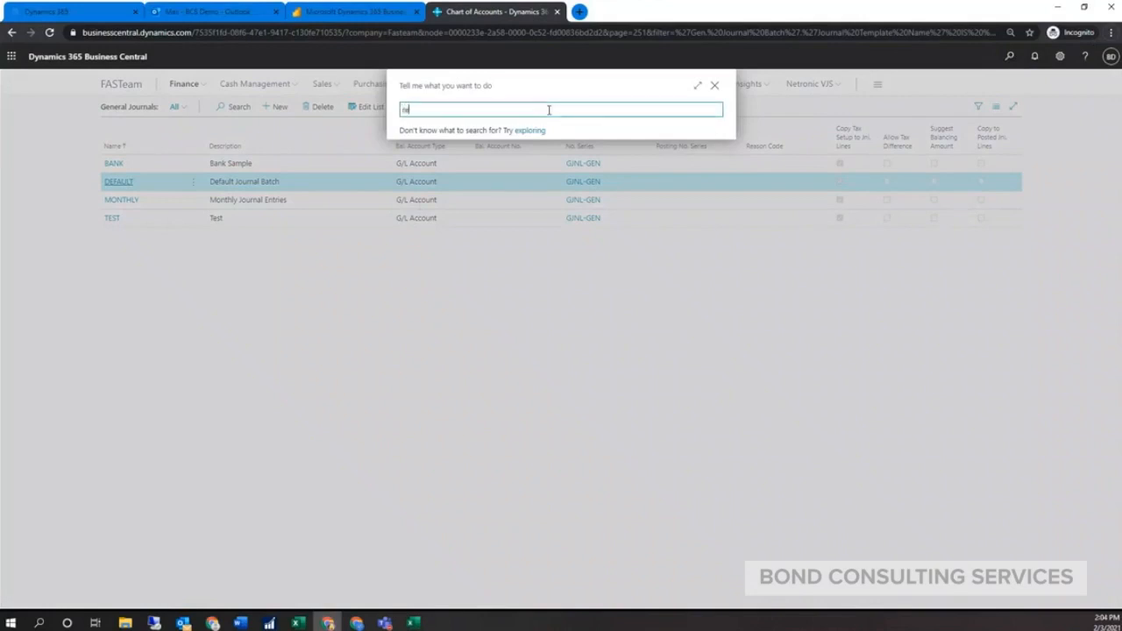
pyautogui.write('recurring gen')
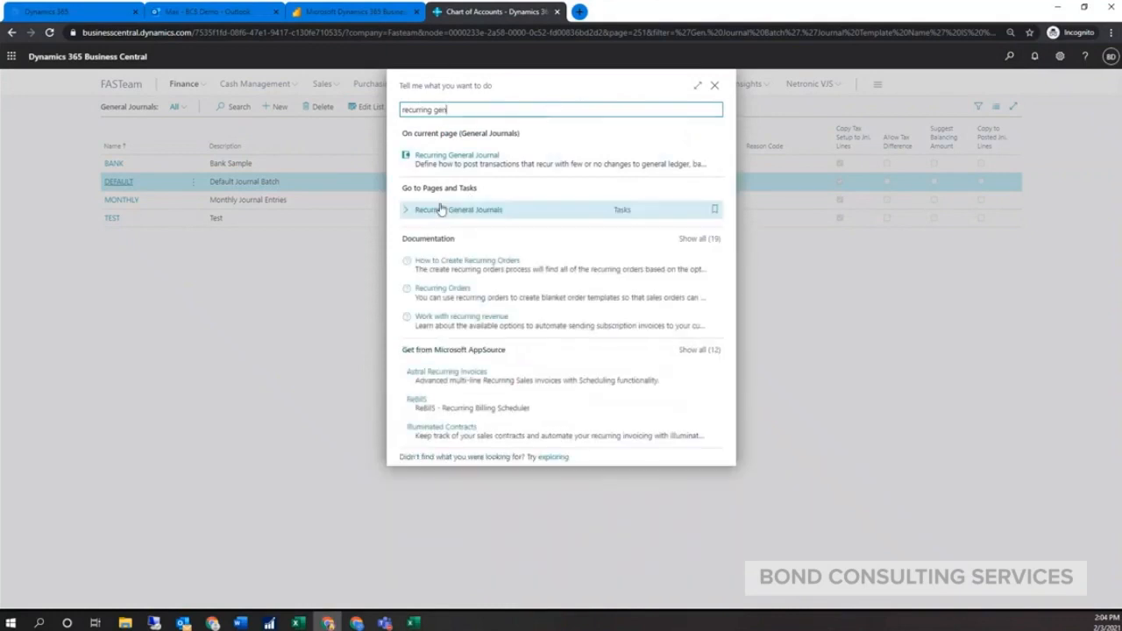
pyautogui.click(455, 210)
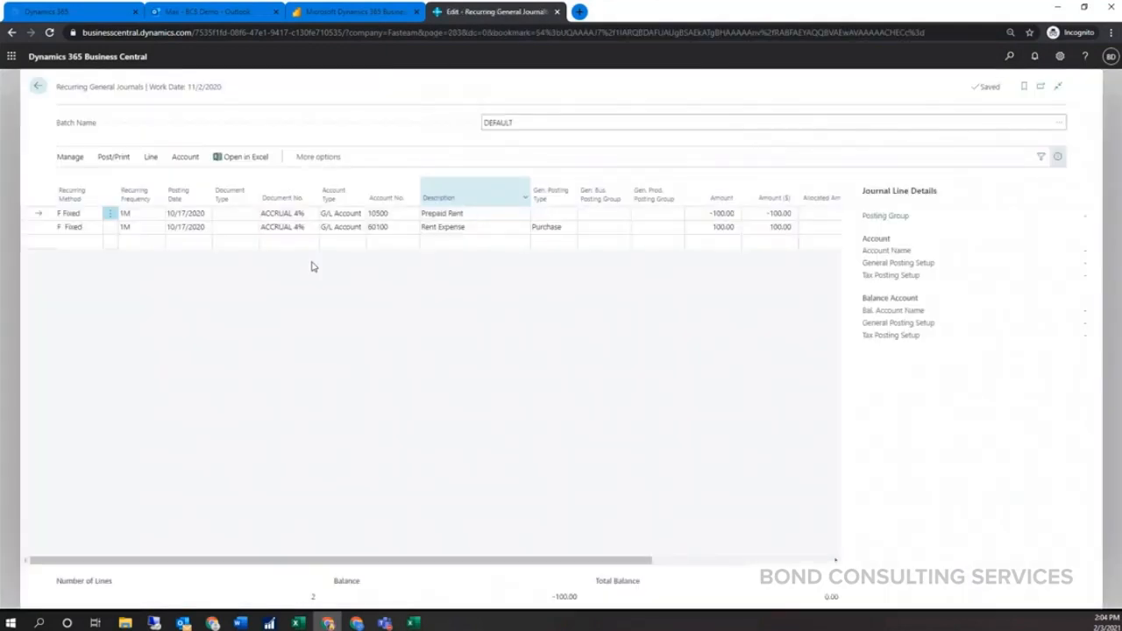
pyautogui.click(74, 214)
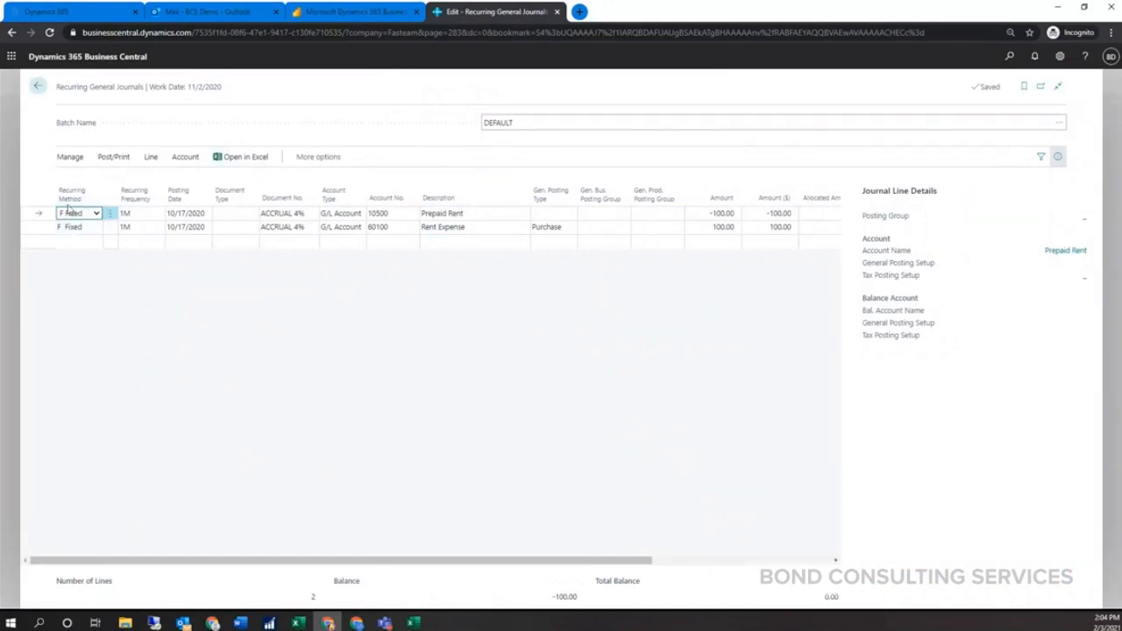
pyautogui.click(91, 212)
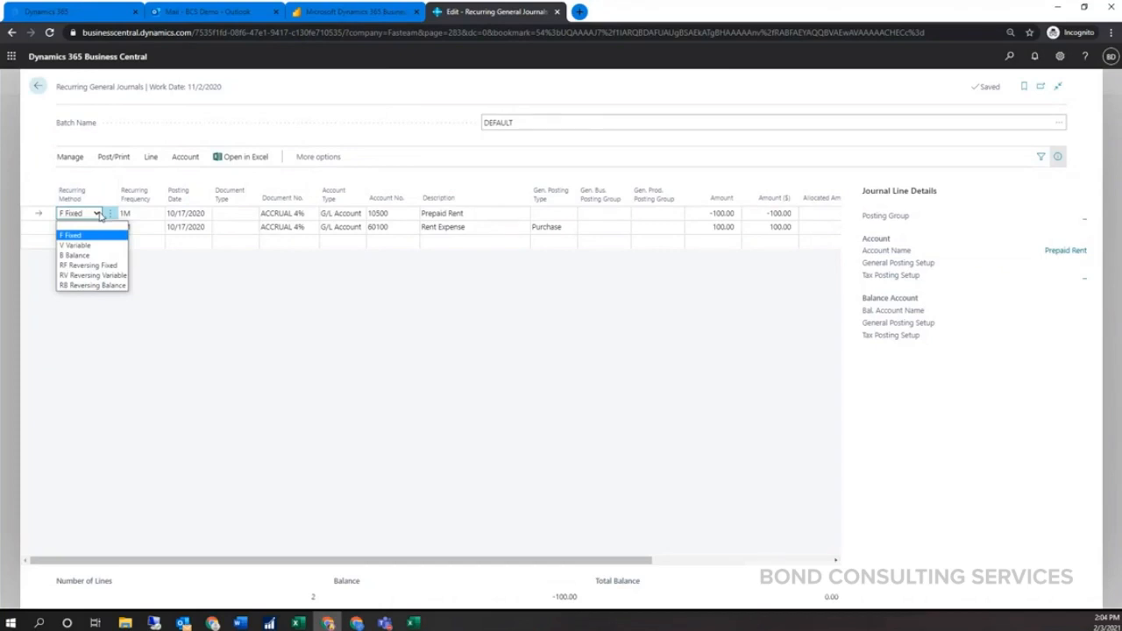
pyautogui.moveTo(79, 254)
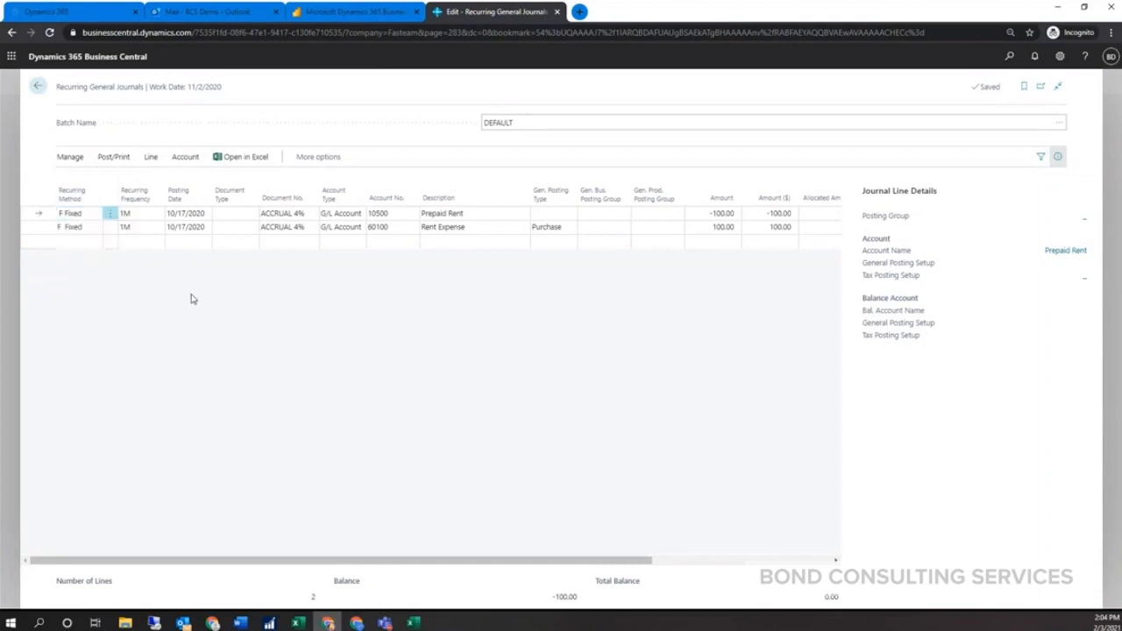
pyautogui.moveTo(158, 167)
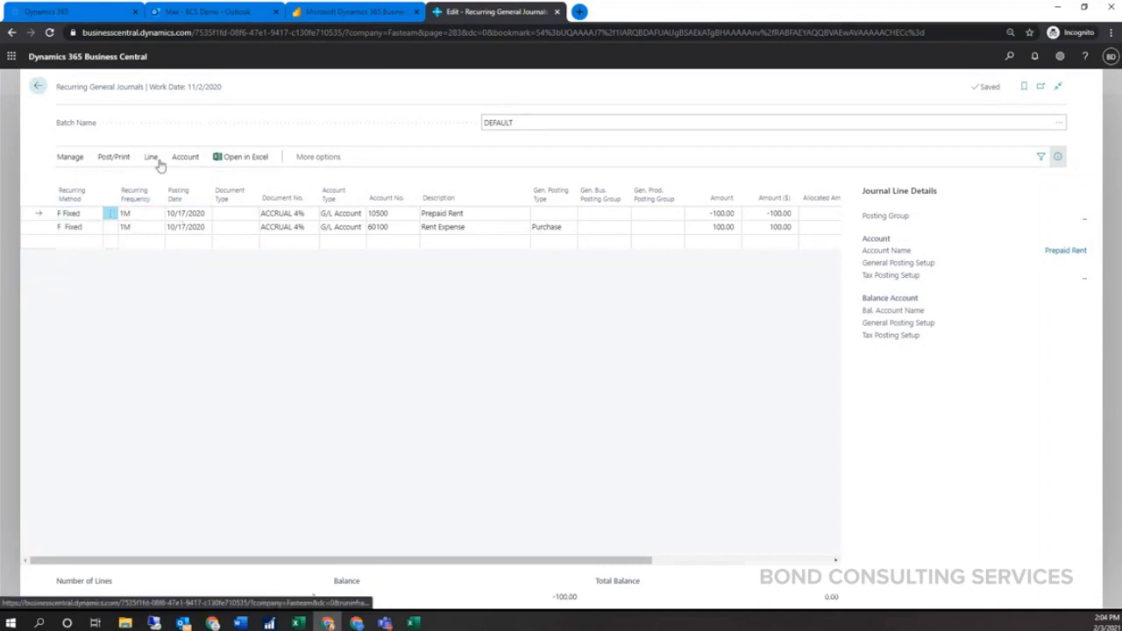
# - View the empty Allocations page for the Prepaid Rent recurring line, then return to the batch list
pyautogui.click(151, 156)
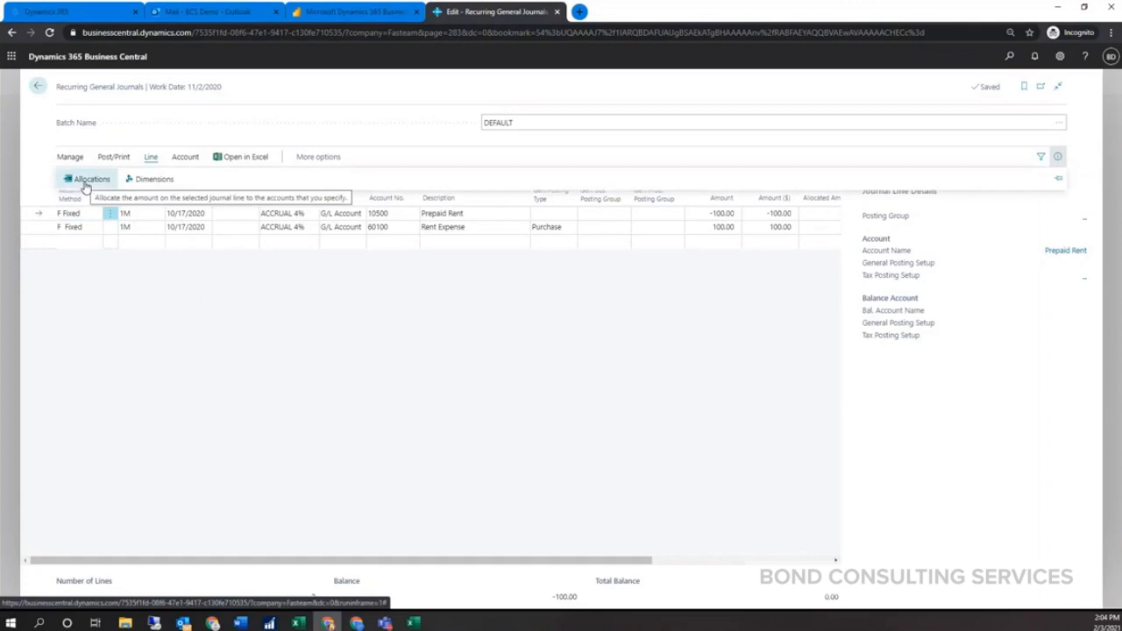
pyautogui.click(88, 179)
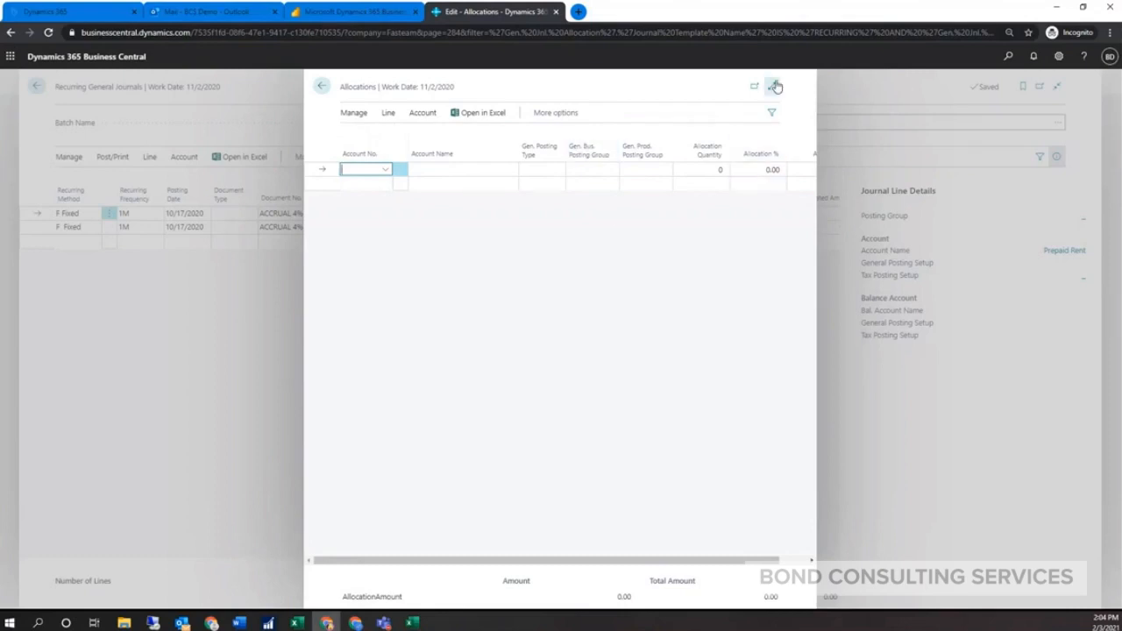
pyautogui.click(775, 85)
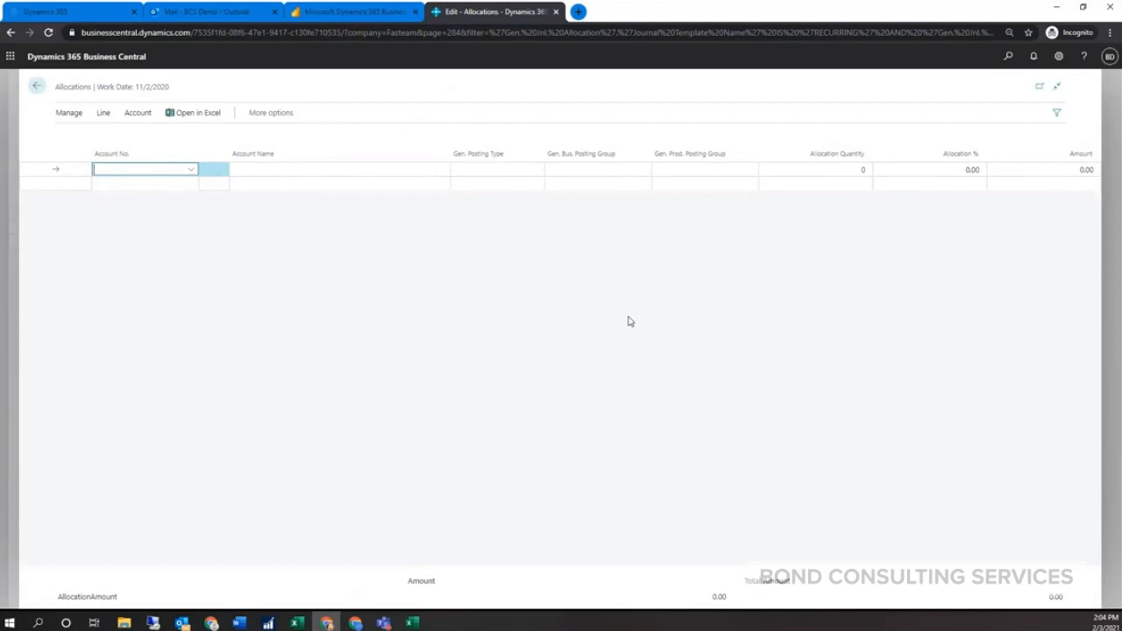
pyautogui.moveTo(418, 214)
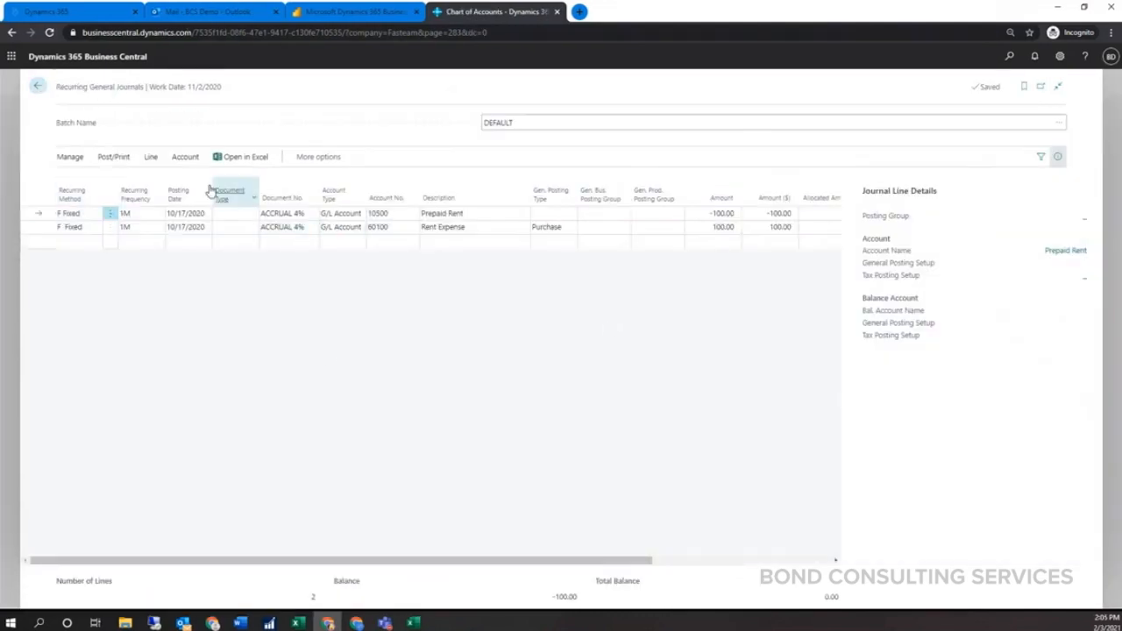
pyautogui.click(35, 84)
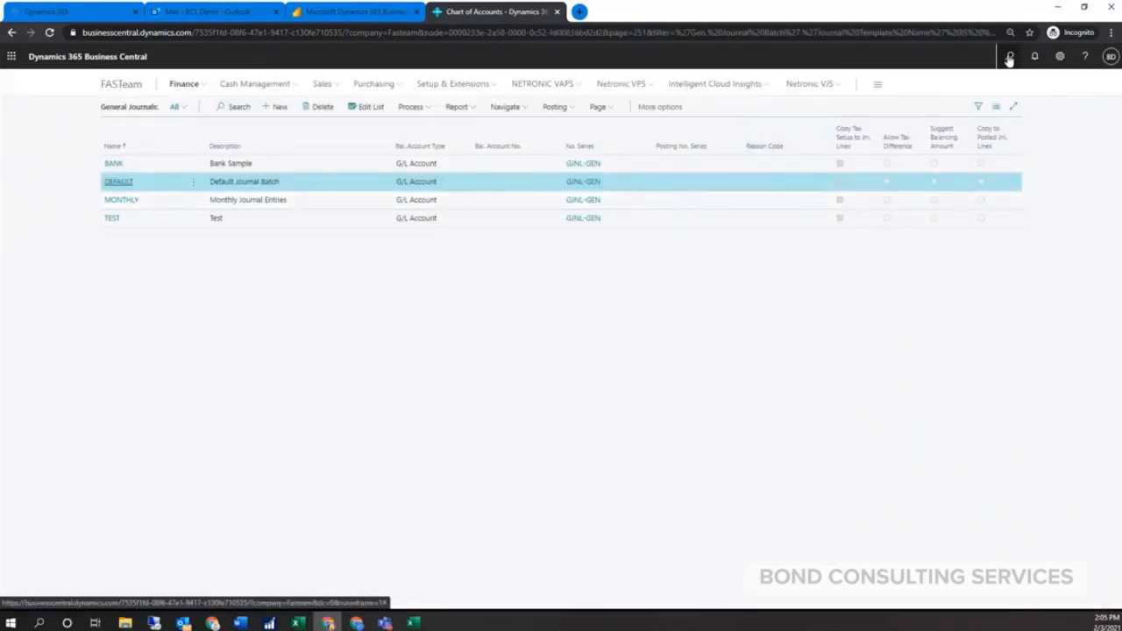
pyautogui.click(1010, 55)
pyautogui.write('general ledger entr')
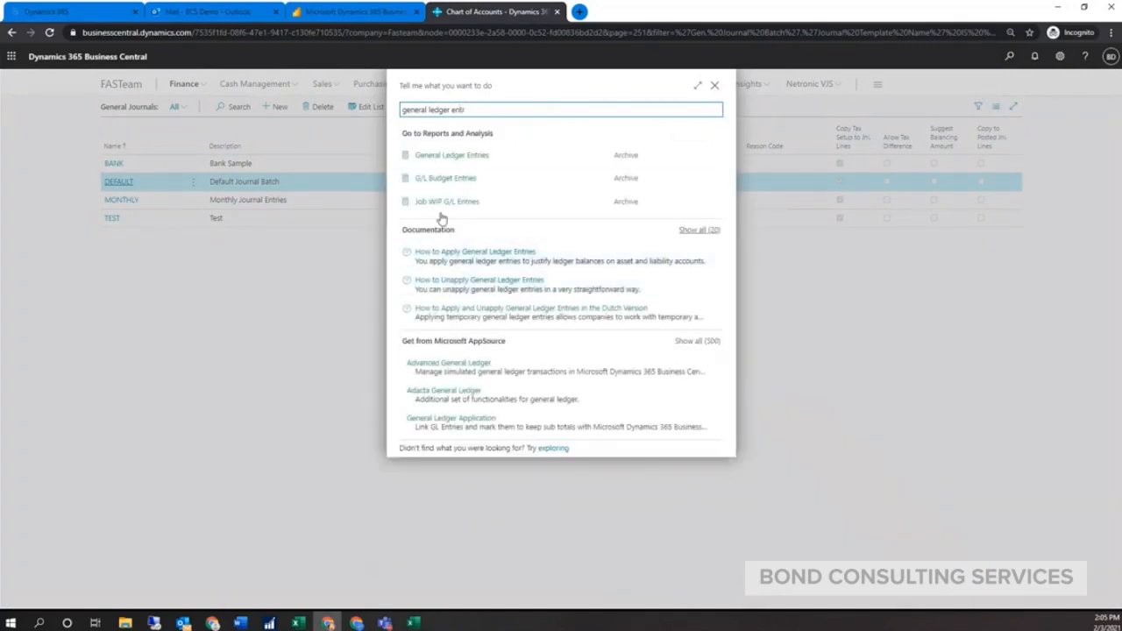
pyautogui.click(451, 154)
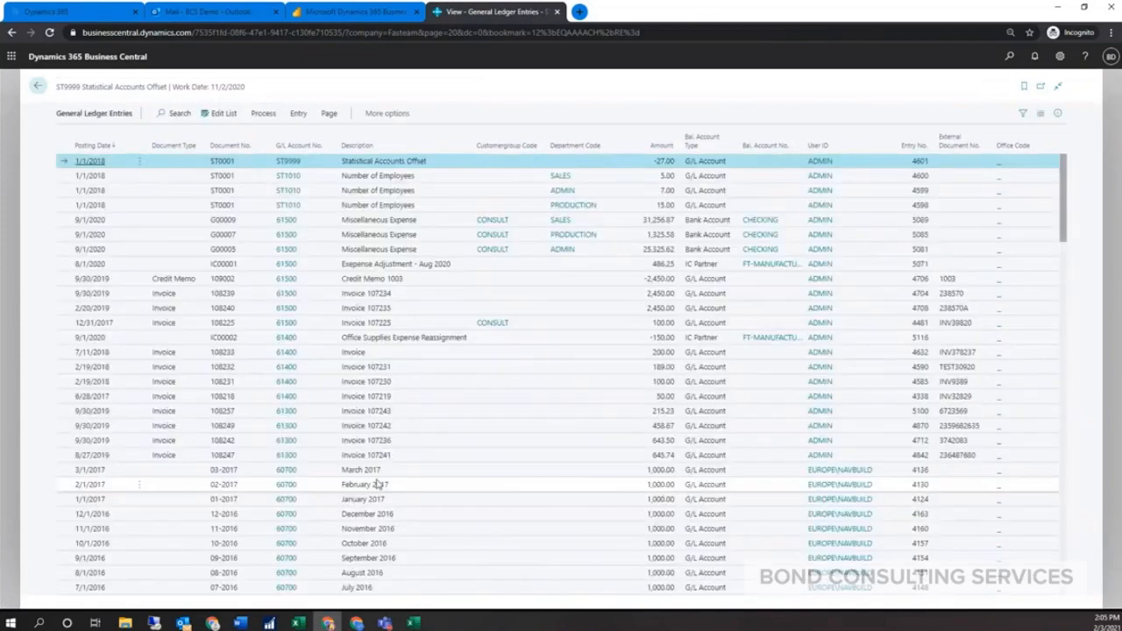
pyautogui.scroll(-3)
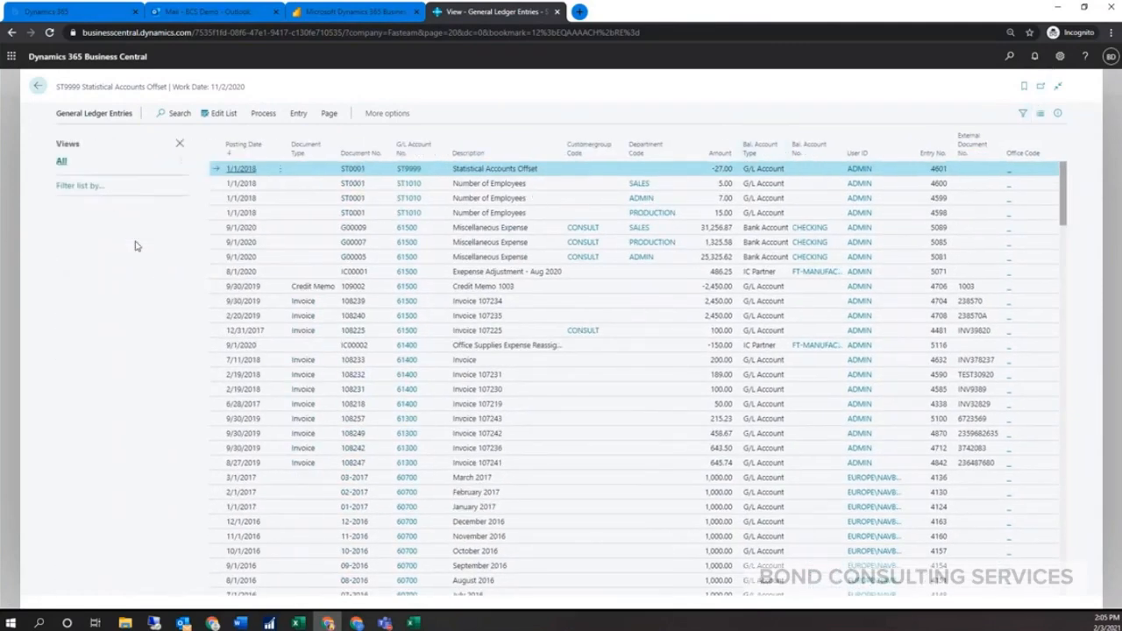
pyautogui.click(298, 112)
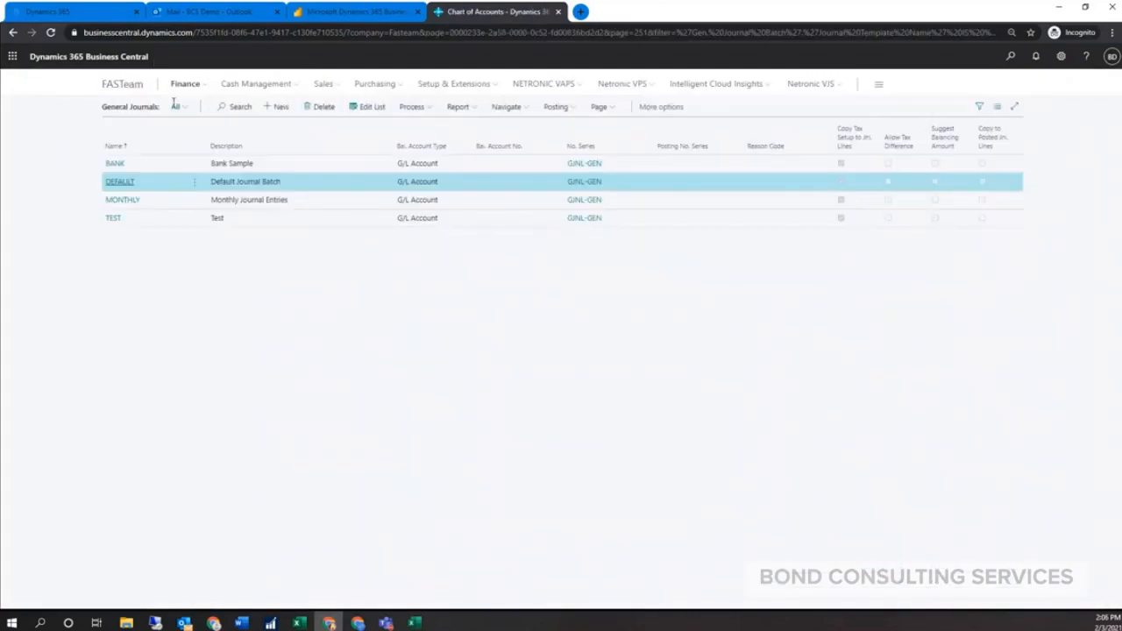
# - Open the 2021 budget from the G/L Budgets list to show its monthly account matrix
pyautogui.click(181, 84)
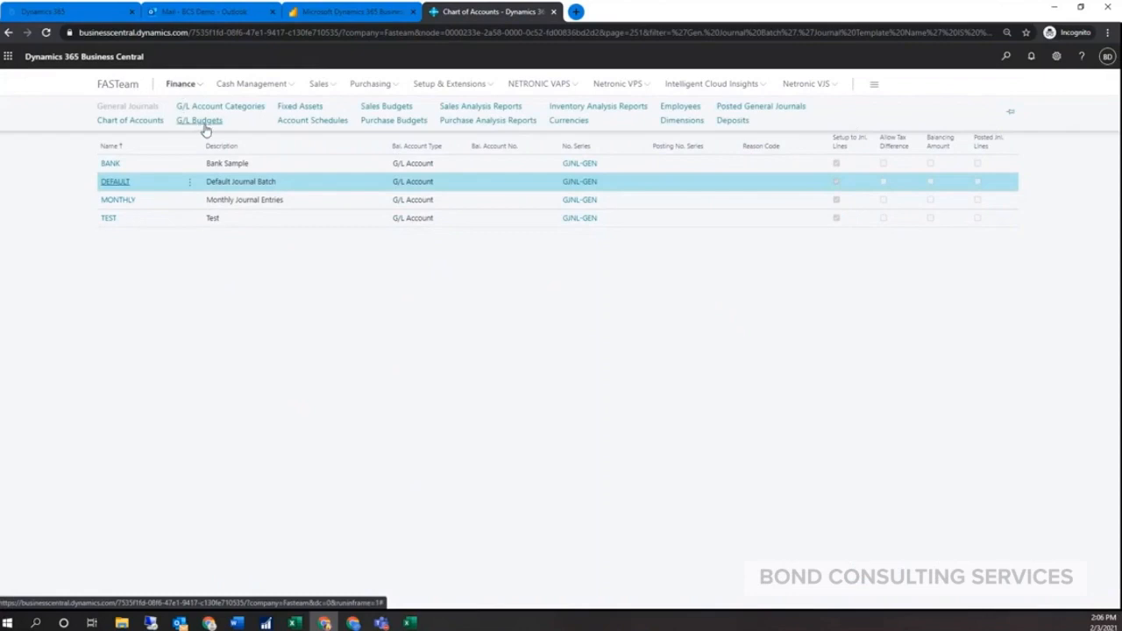
pyautogui.click(200, 120)
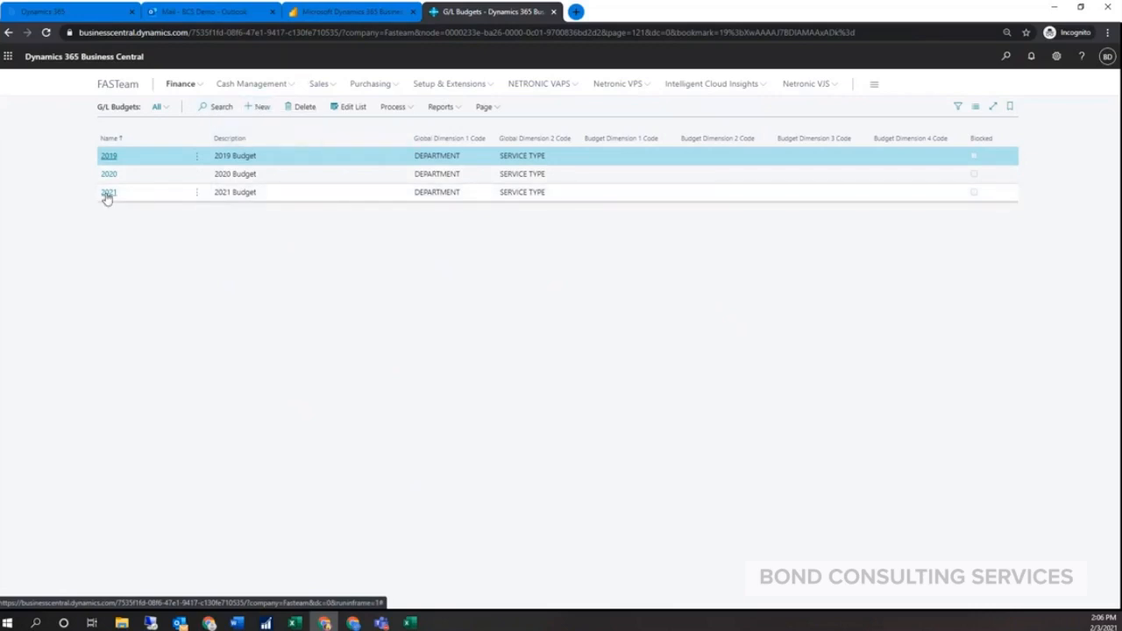
pyautogui.click(109, 191)
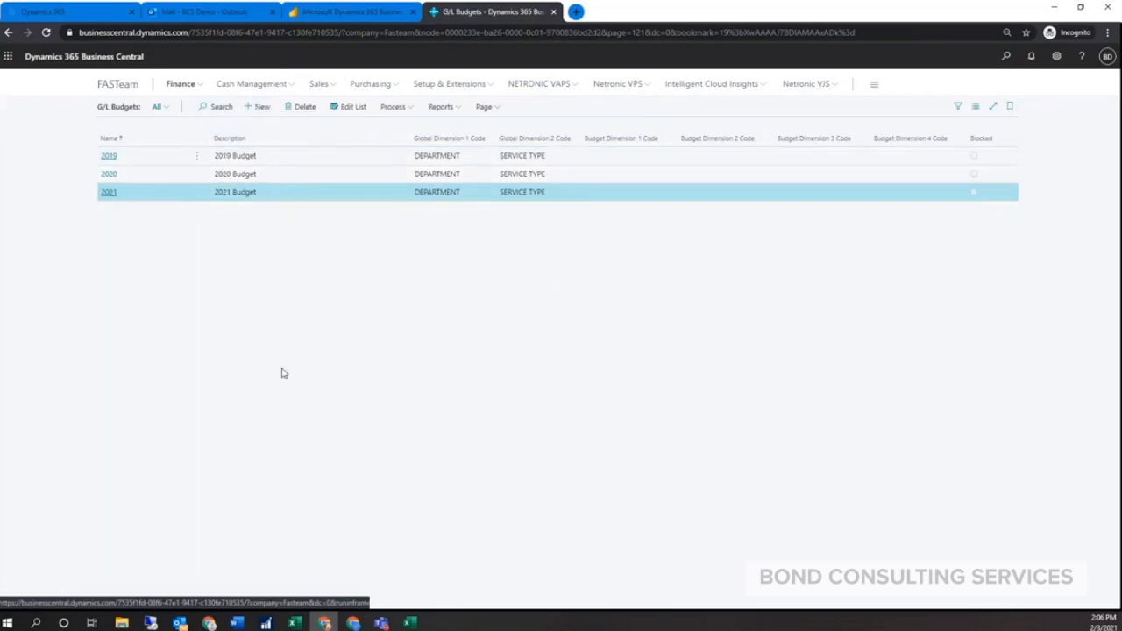
pyautogui.click(109, 191)
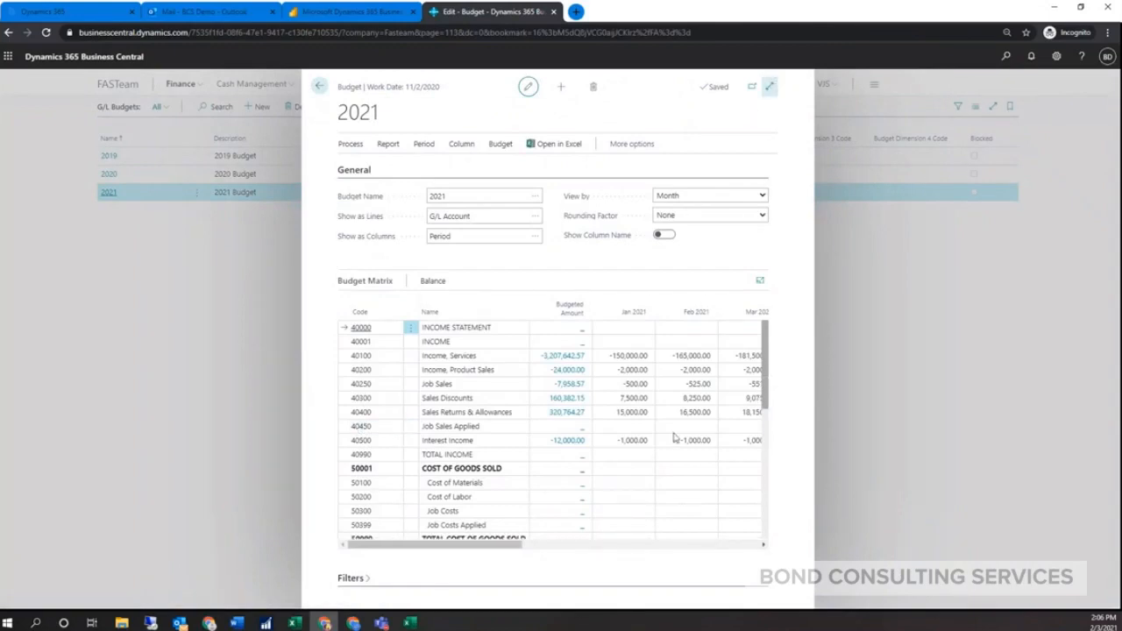
# - Expand the 2021 budget full screen and list its Copy, Delete, Export and Import to Excel actions
pyautogui.click(771, 86)
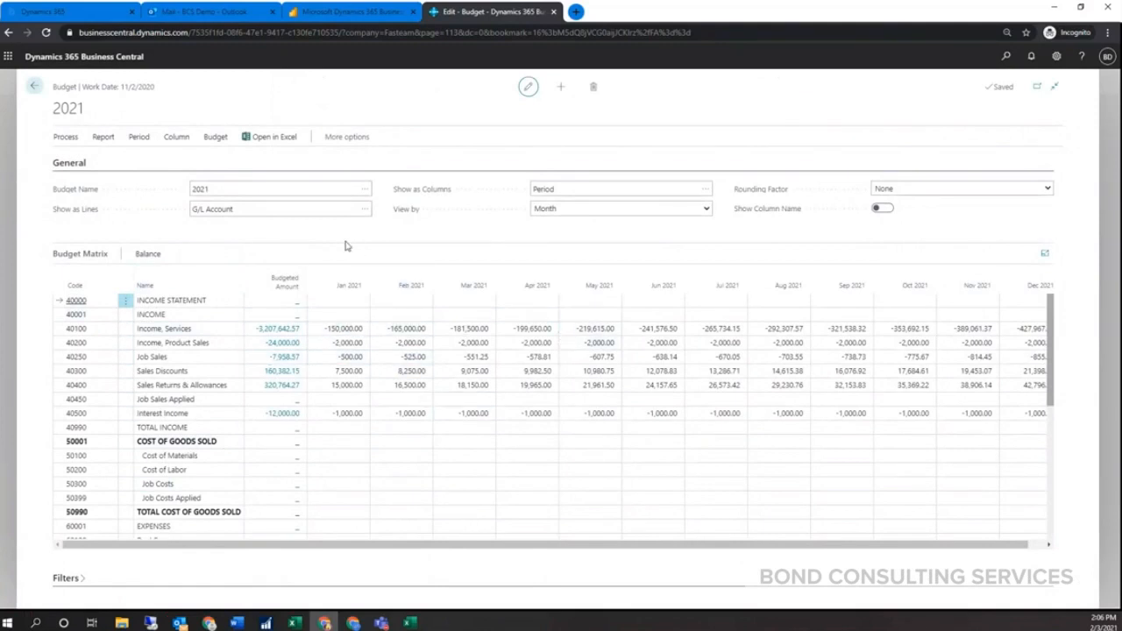
pyautogui.click(214, 137)
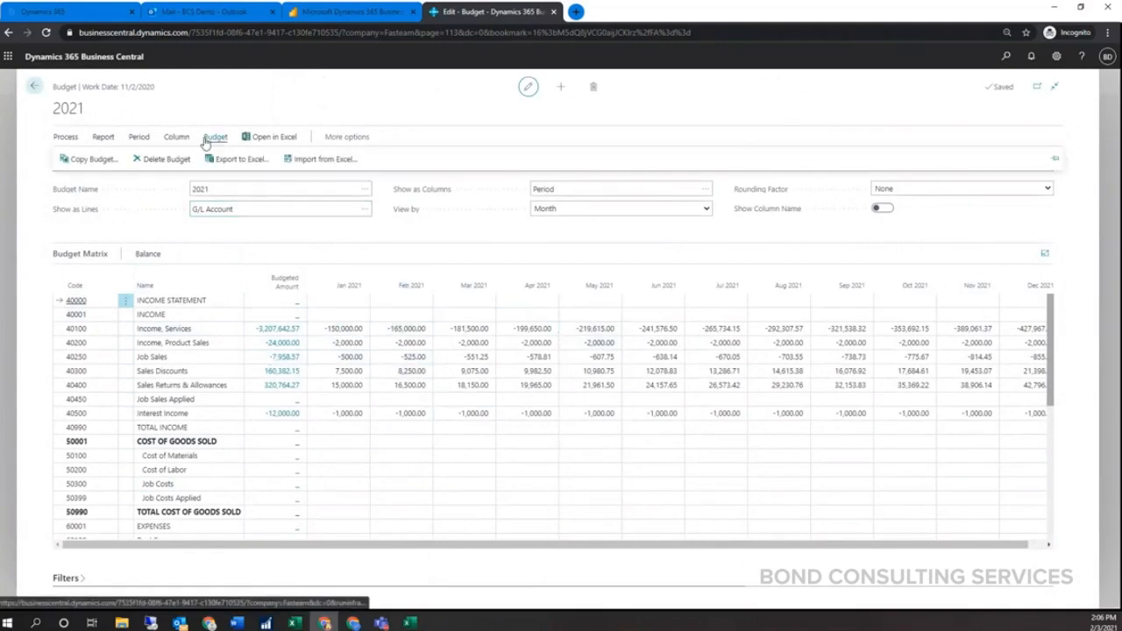
pyautogui.moveTo(235, 158)
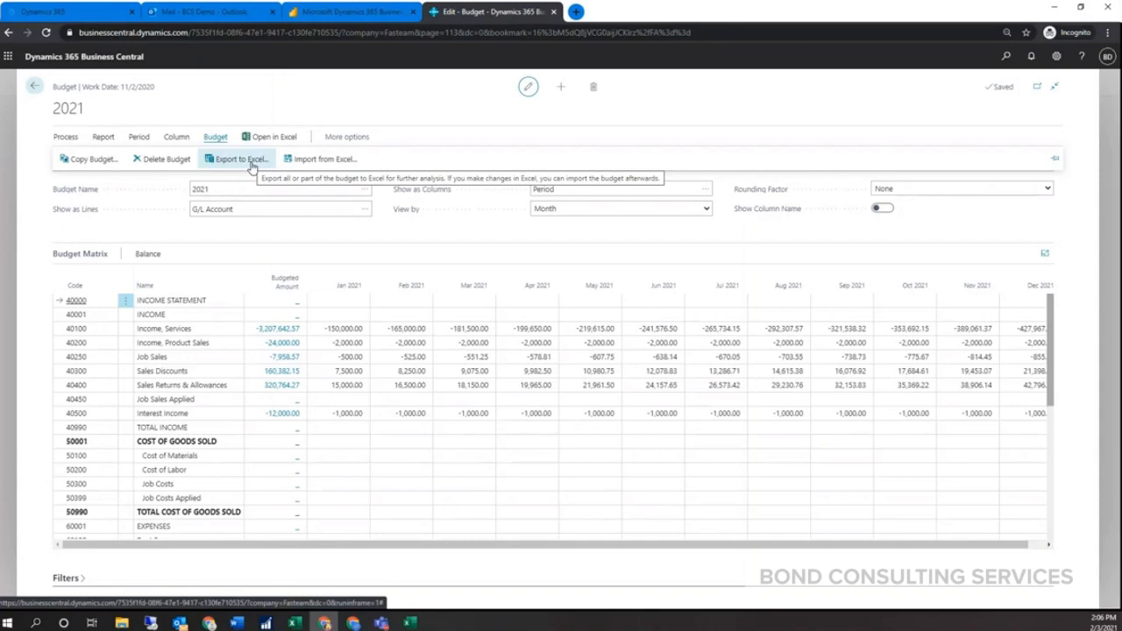
pyautogui.moveTo(347, 169)
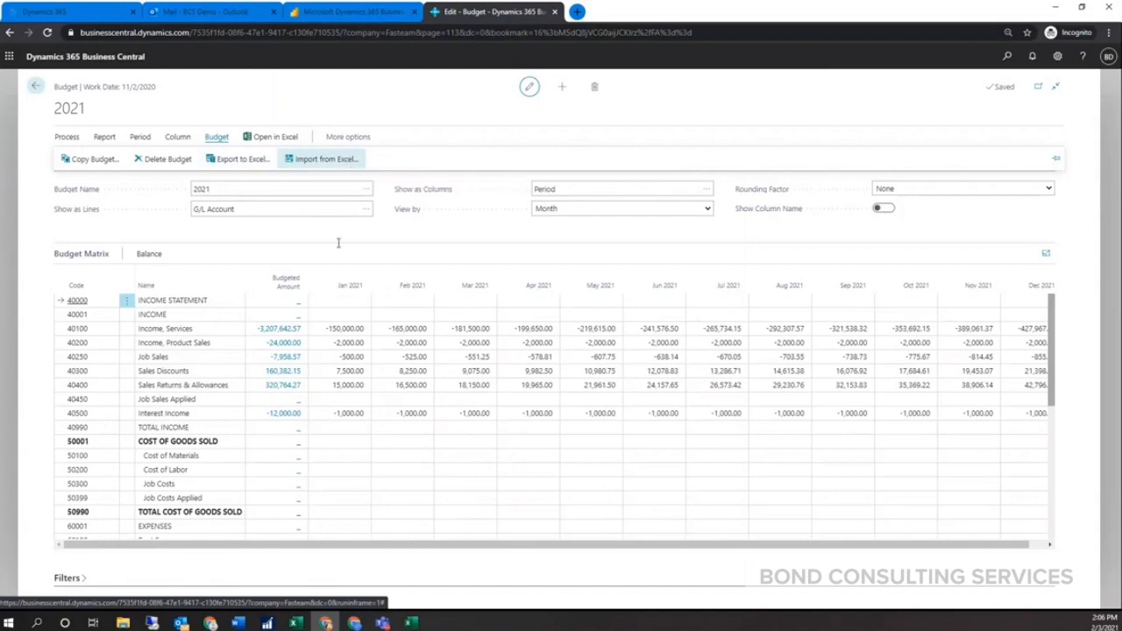
pyautogui.click(347, 484)
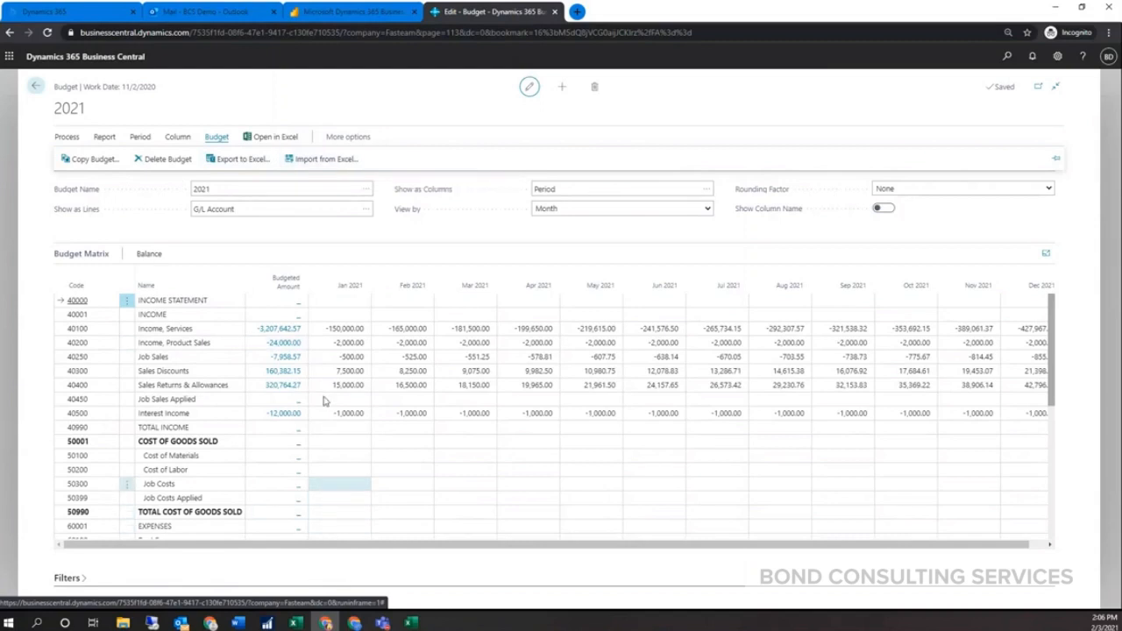